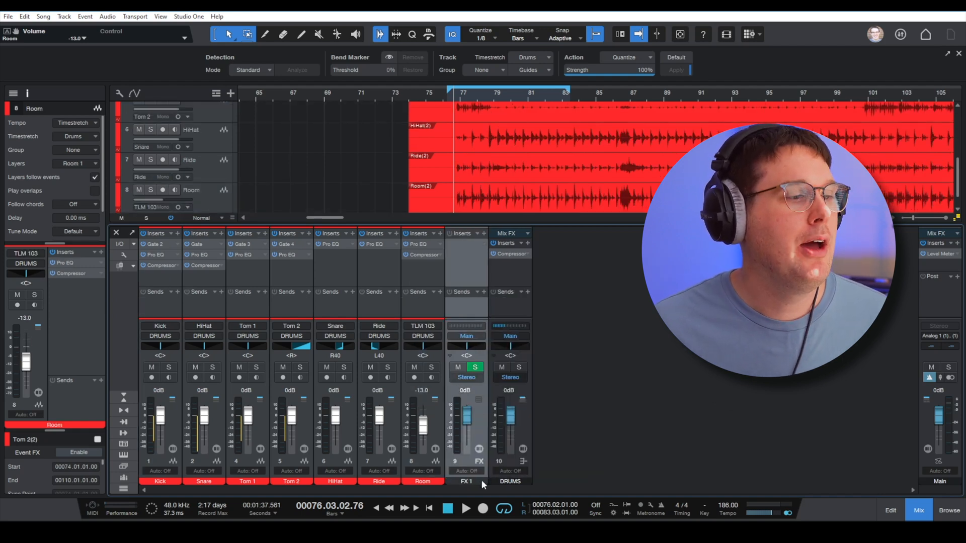
Rename FX 1 to REVERB and insert the PreSonus Room Reverb on it.
{"action": "double_click", "coordinate": [467, 481]}
{"action": "type", "text": "REVERB"}
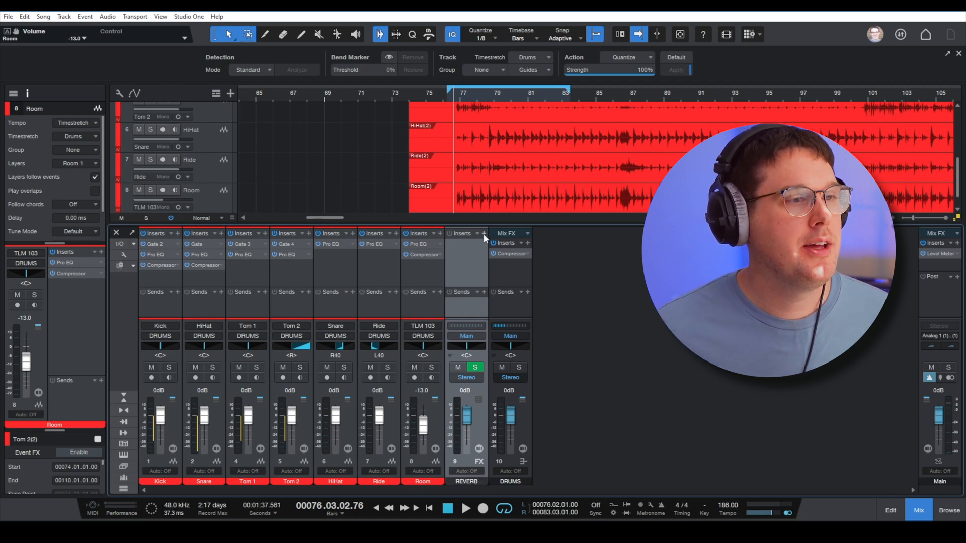
{"action": "left_click", "coordinate": [463, 233]}
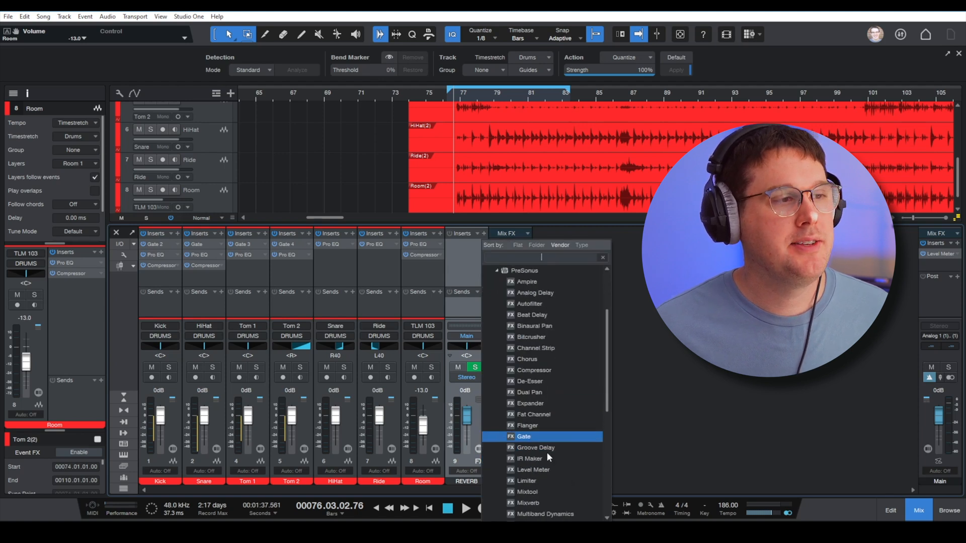
{"action": "scroll", "scroll_direction": "down", "scroll_amount": 3}
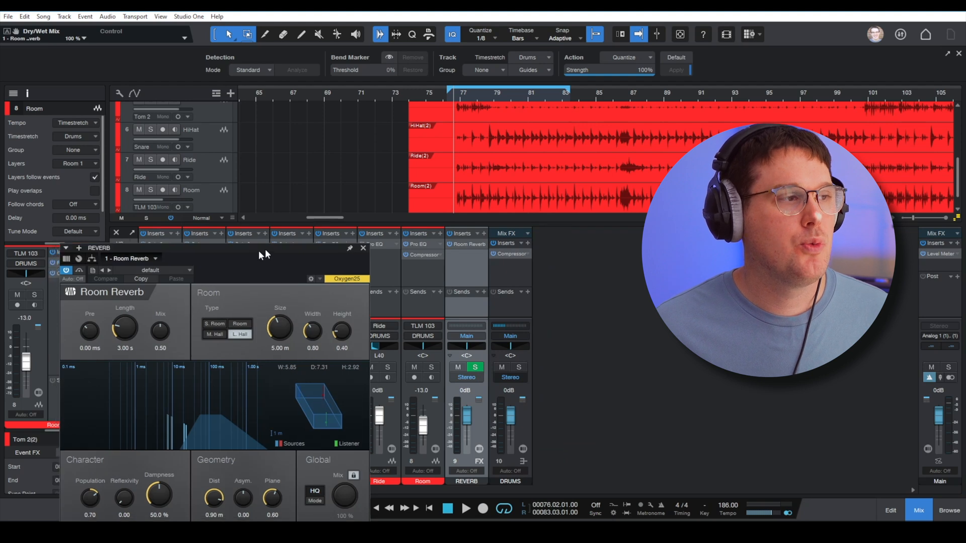
{"action": "left_click", "coordinate": [363, 248]}
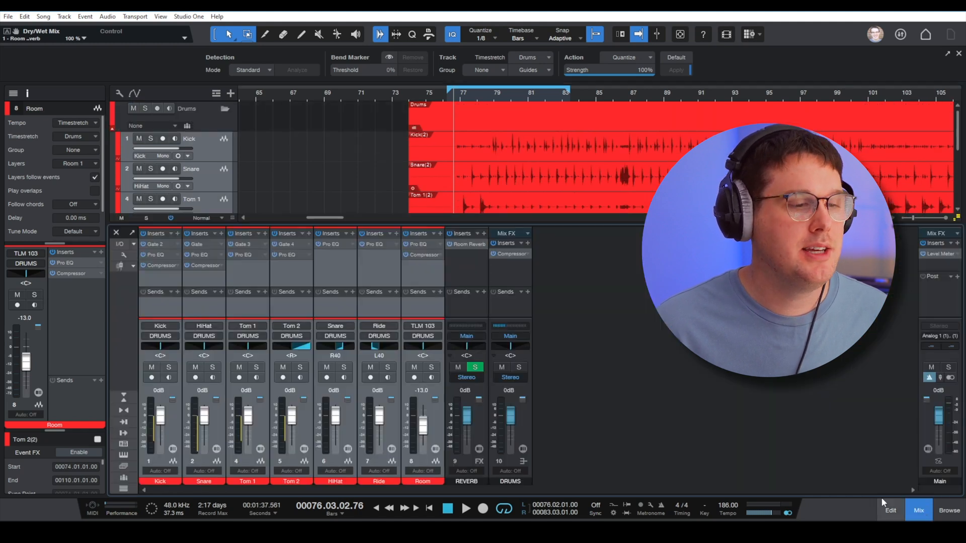
Add REVERB sends to the drum channels and route REVERB's output to the DRUMS bus.
{"action": "left_click", "coordinate": [442, 292]}
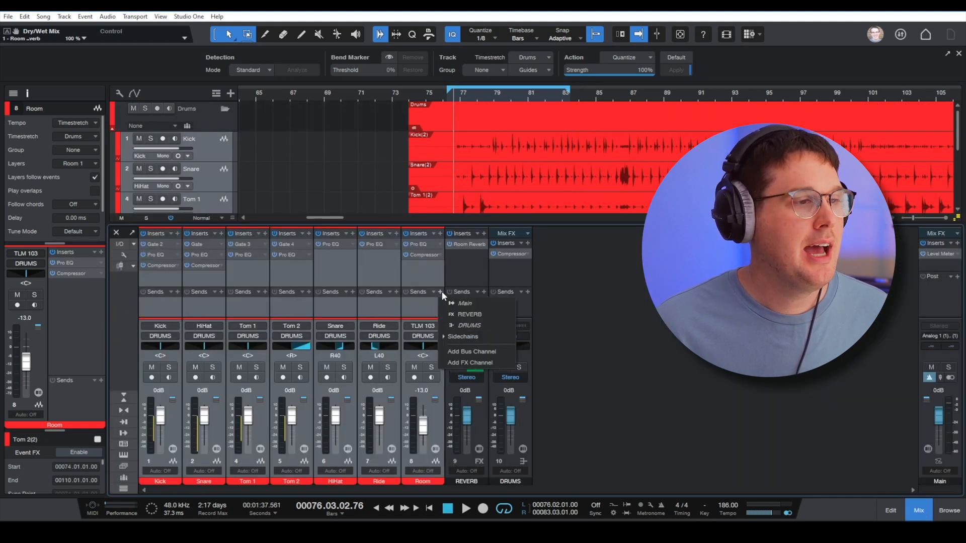
{"action": "left_click", "coordinate": [470, 314]}
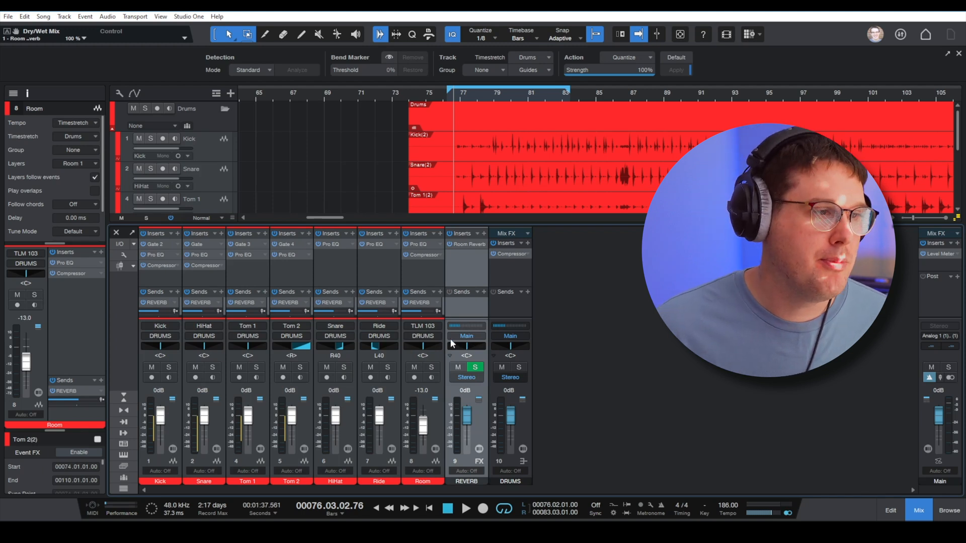
{"action": "left_click", "coordinate": [466, 336]}
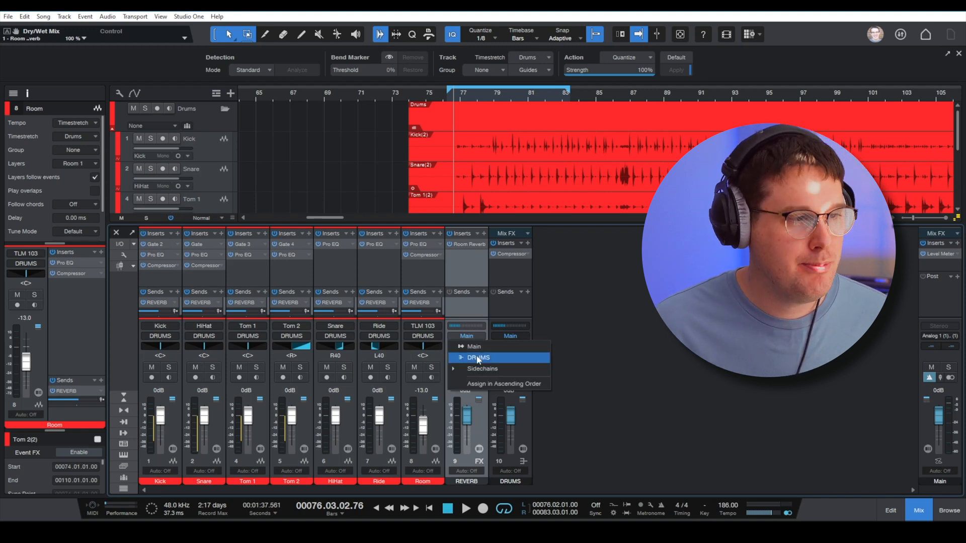
{"action": "left_click", "coordinate": [480, 358]}
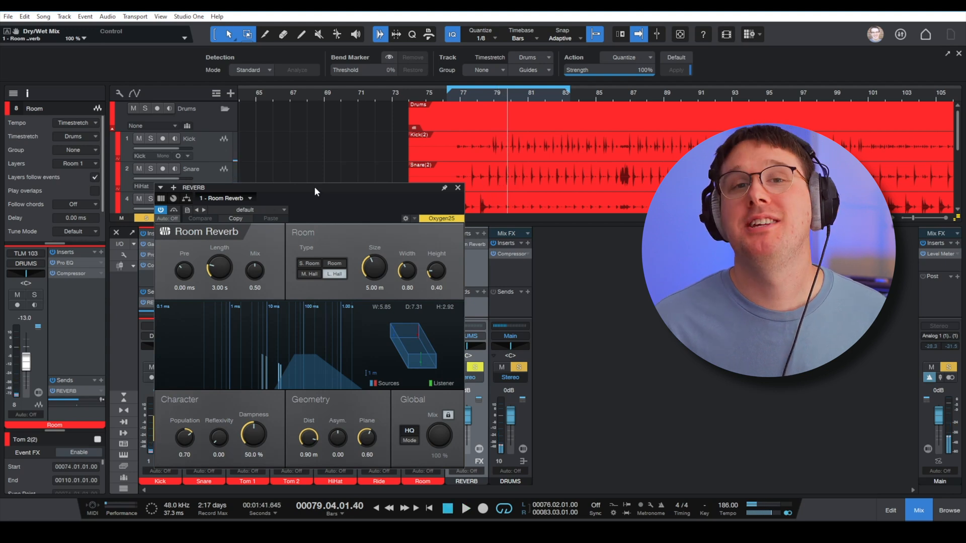
{"action": "mouse_move", "coordinate": [293, 207]}
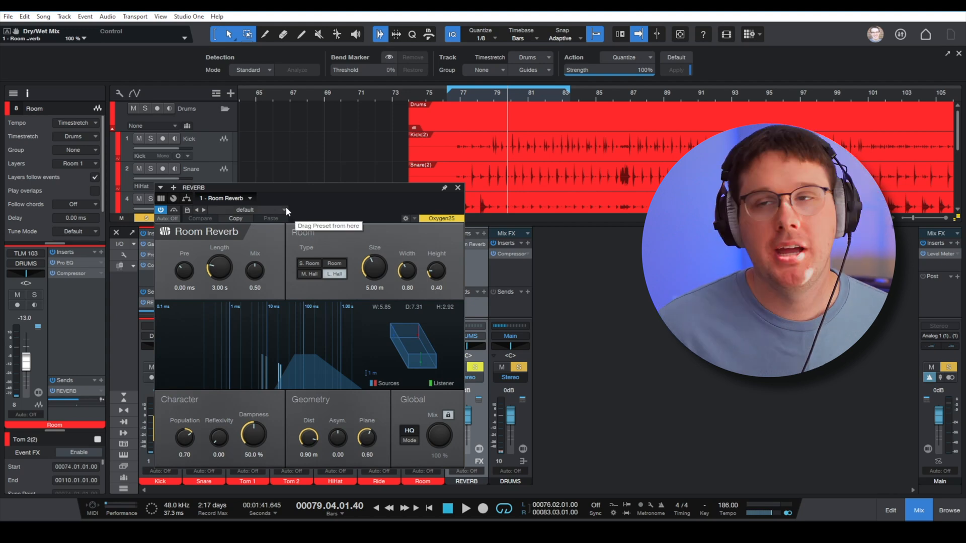
Open the Room Reverb preset dropdown next to 'default'.
{"action": "left_click", "coordinate": [245, 210]}
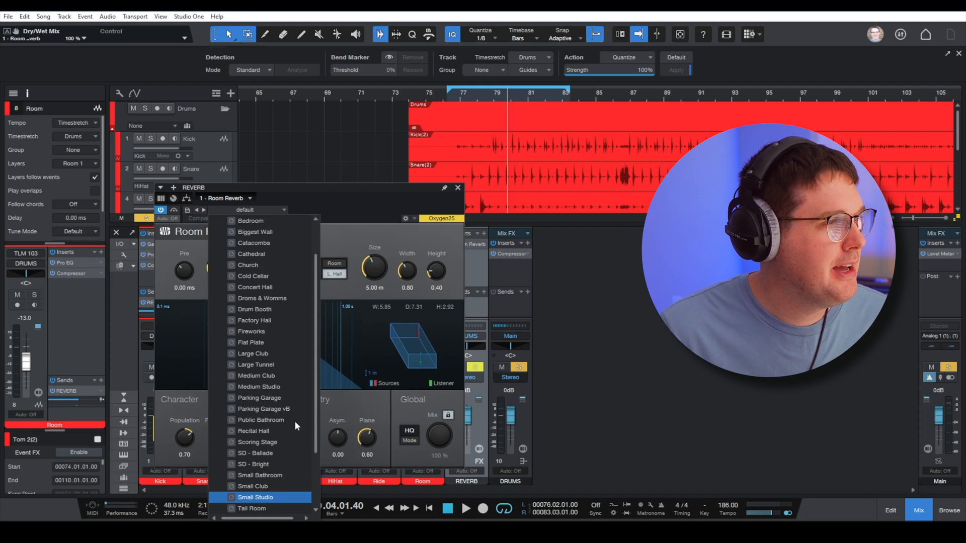
Load and audition the Large Tunnel reverb preset, then stop playback.
{"action": "left_click", "coordinate": [255, 409]}
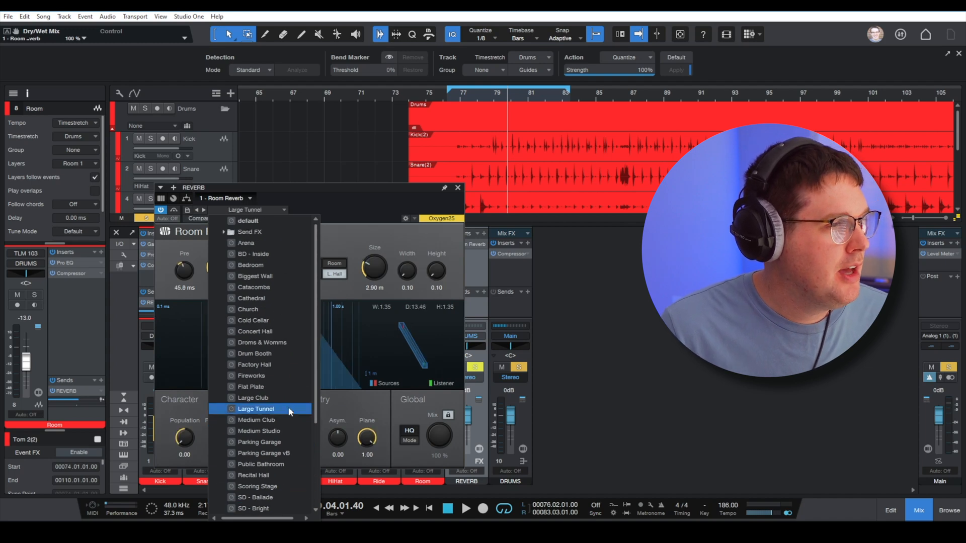
{"action": "left_click", "coordinate": [255, 409]}
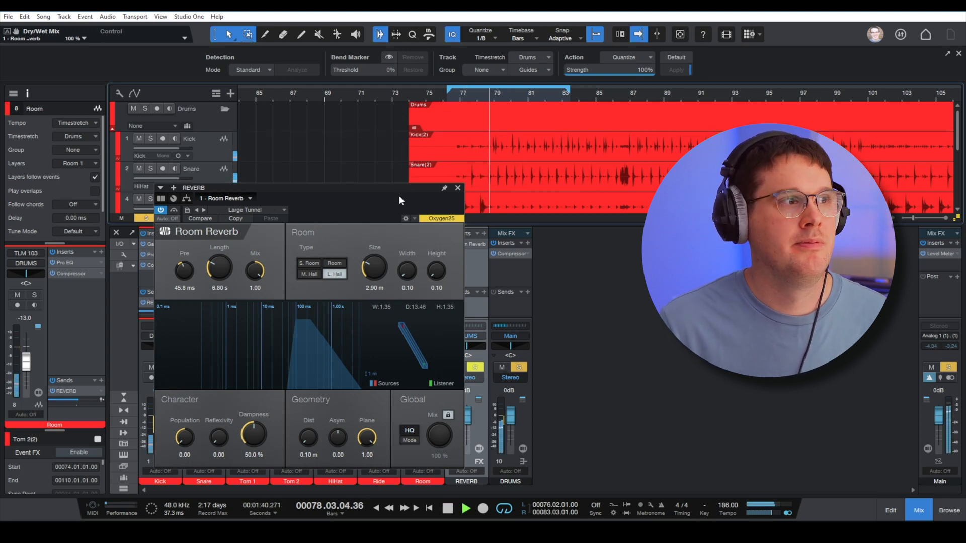
{"action": "left_click", "coordinate": [466, 508]}
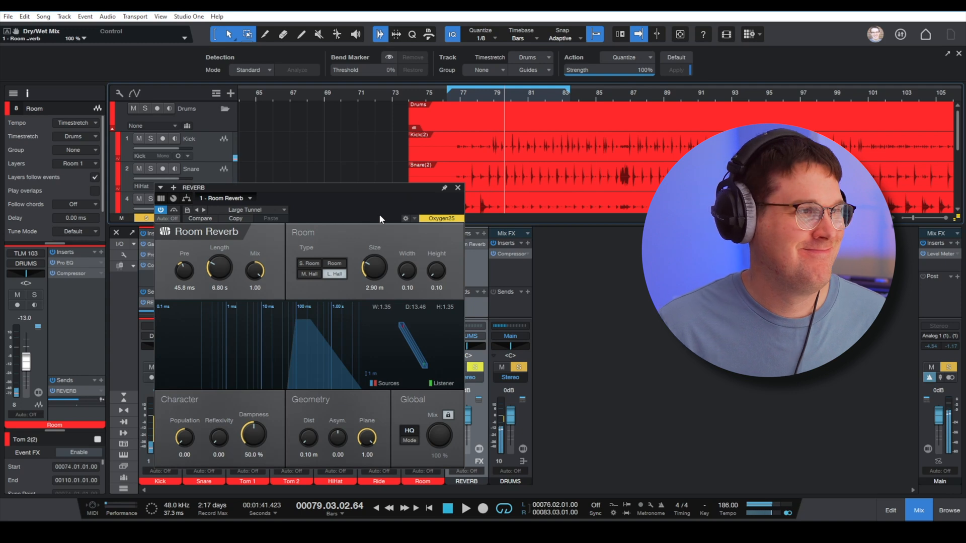
{"action": "mouse_move", "coordinate": [276, 211]}
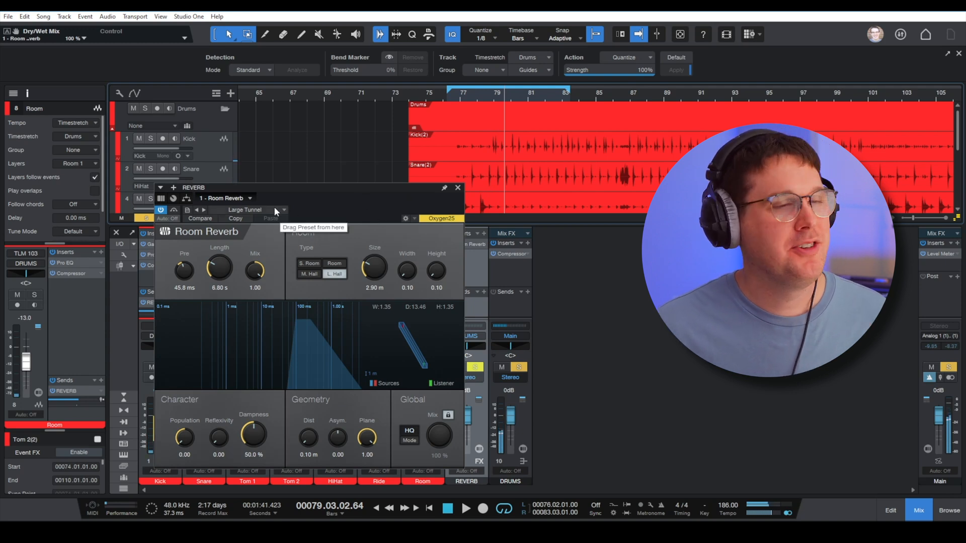
Switch the Room Reverb to the Factory Hall preset.
{"action": "left_click", "coordinate": [282, 211]}
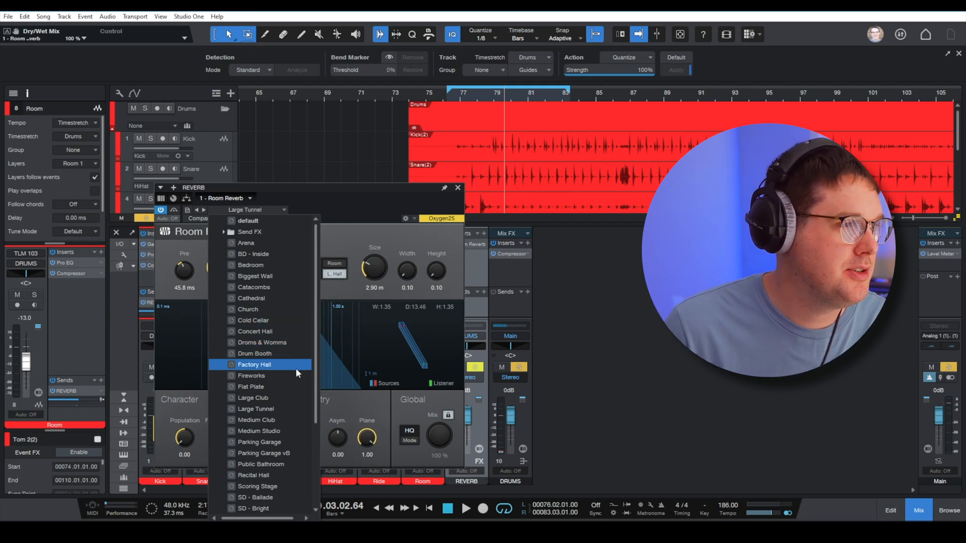
{"action": "left_click", "coordinate": [262, 342]}
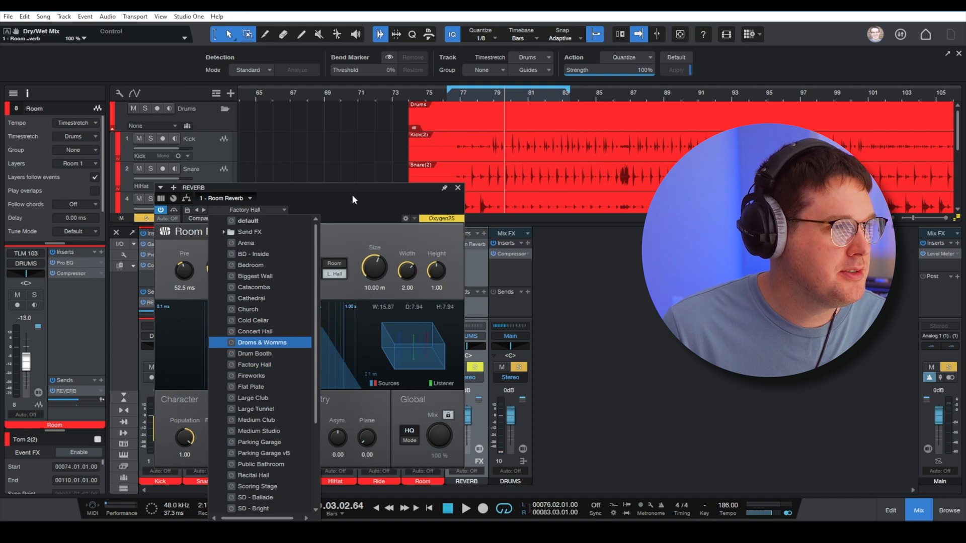
{"action": "left_click", "coordinate": [262, 342]}
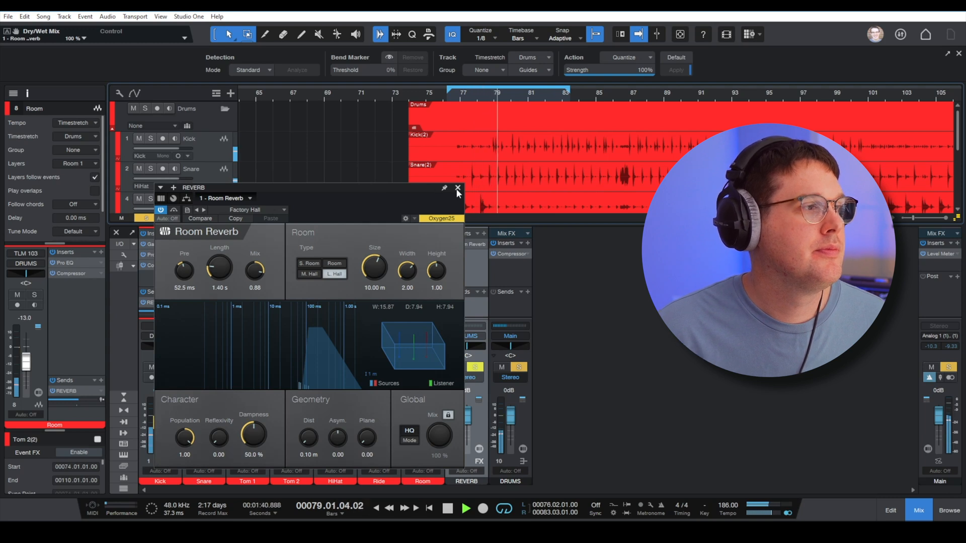
Place Pro EQ before Room Reverb on REVERB and raise its low cut to 142 Hz.
{"action": "left_click", "coordinate": [458, 187]}
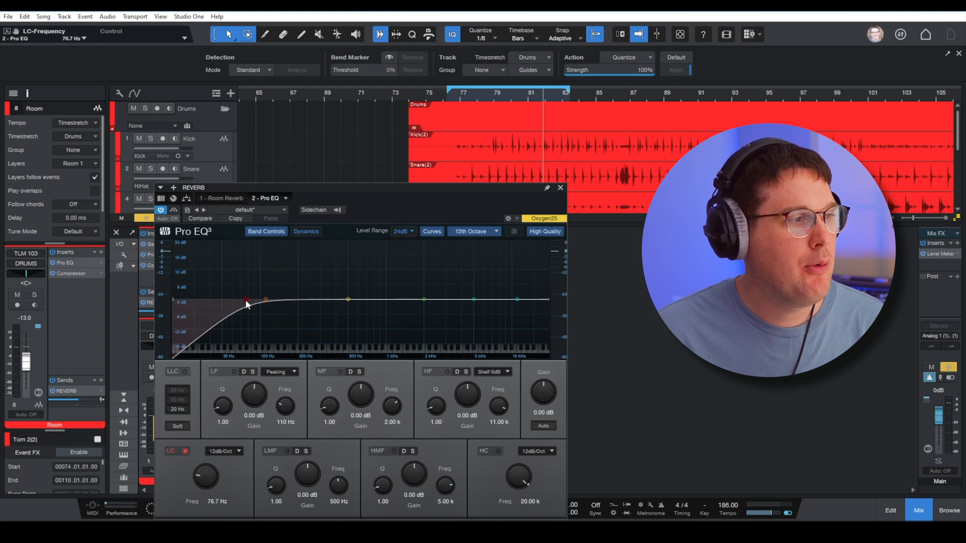
{"action": "mouse_move", "coordinate": [258, 287]}
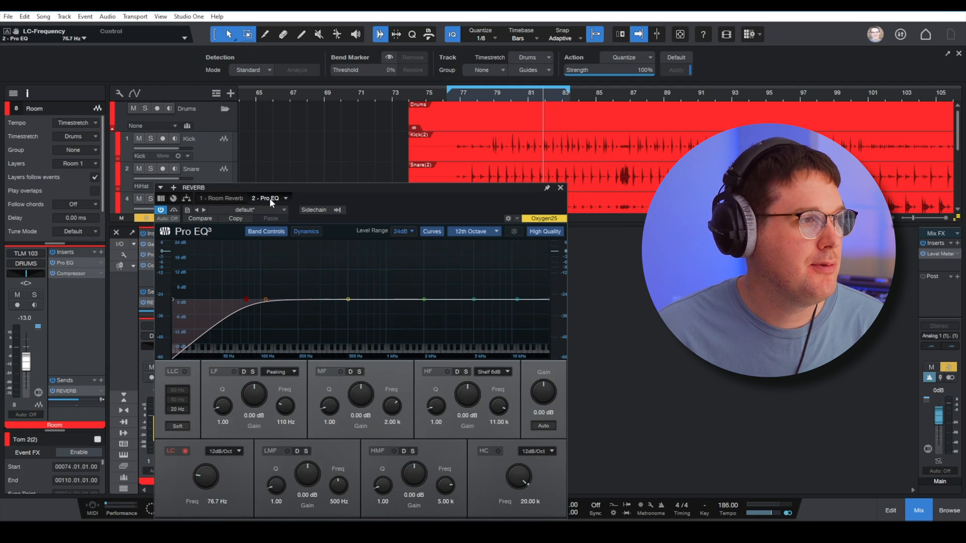
{"action": "left_click", "coordinate": [266, 198]}
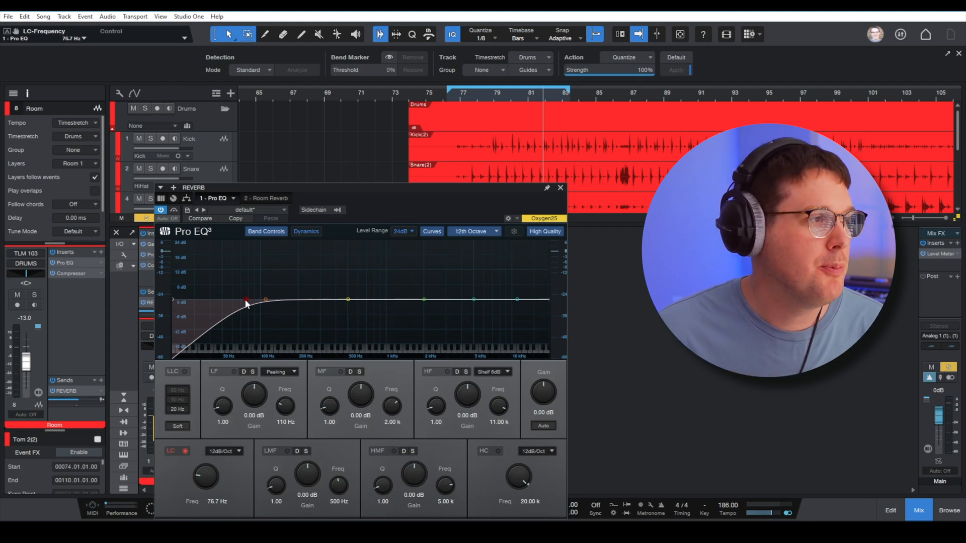
{"action": "left_click_drag", "start_coordinate": [245, 302], "coordinate": [265, 300]}
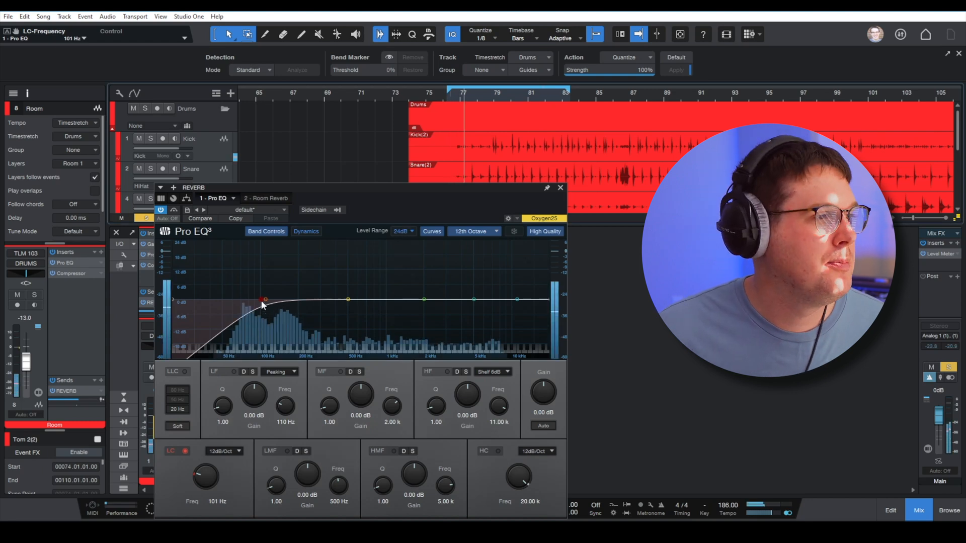
{"action": "left_click_drag", "start_coordinate": [263, 300], "coordinate": [273, 301]}
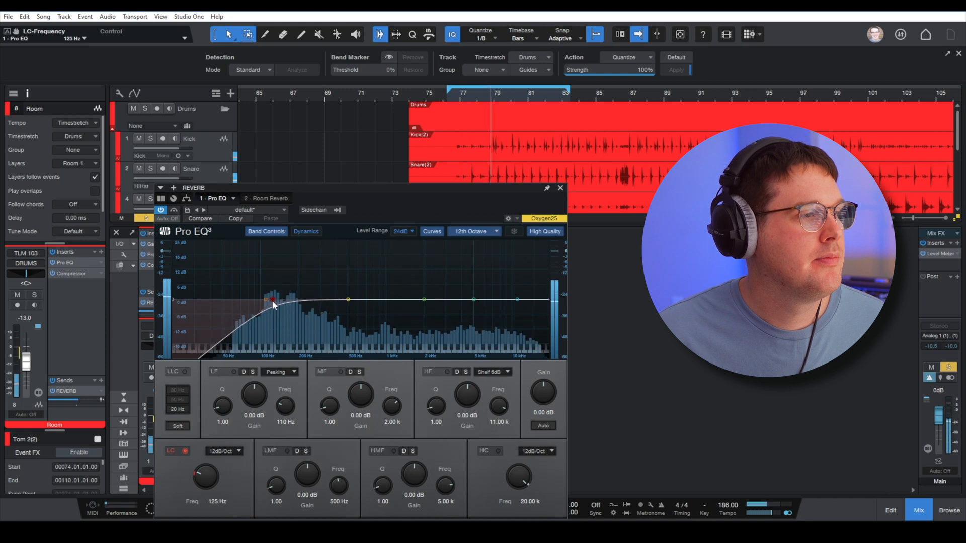
{"action": "left_click_drag", "start_coordinate": [265, 300], "coordinate": [276, 302]}
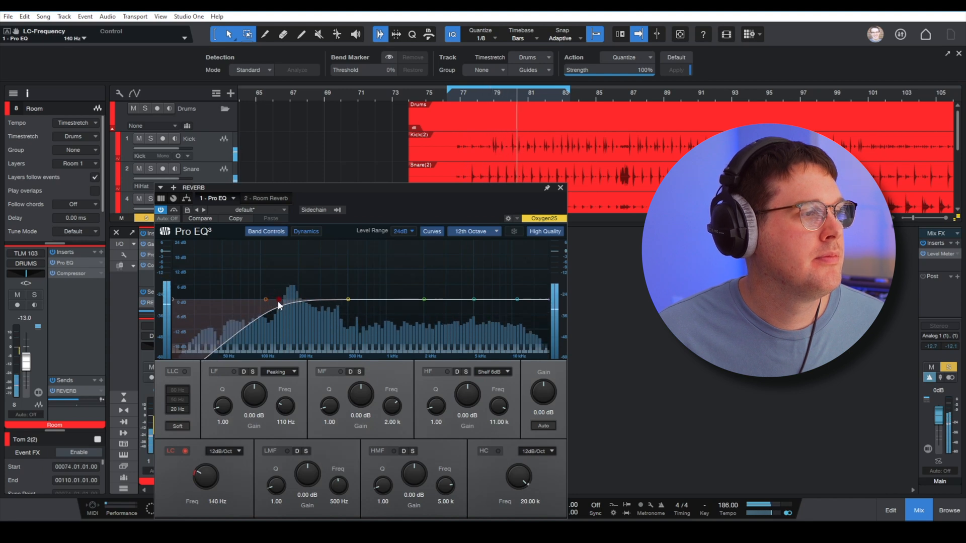
{"action": "left_click_drag", "start_coordinate": [280, 302], "coordinate": [280, 293]}
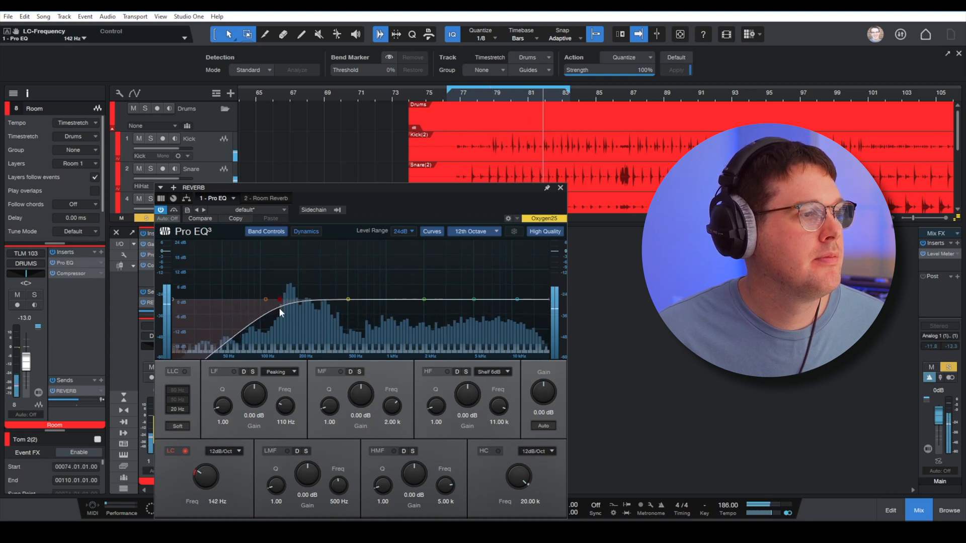
{"action": "left_click", "coordinate": [560, 187]}
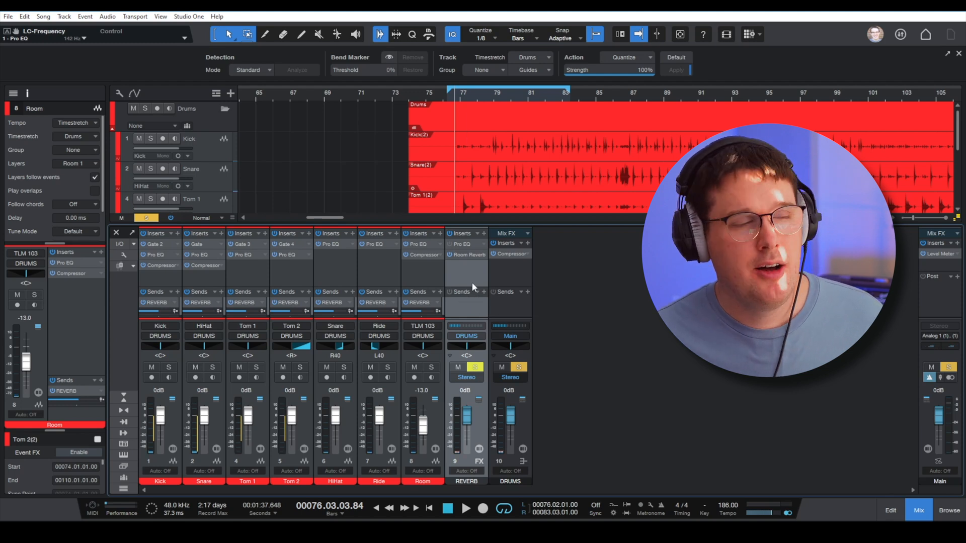
Toggle playback and enable Solo Safe on the REVERB channel.
{"action": "left_click", "coordinate": [465, 509]}
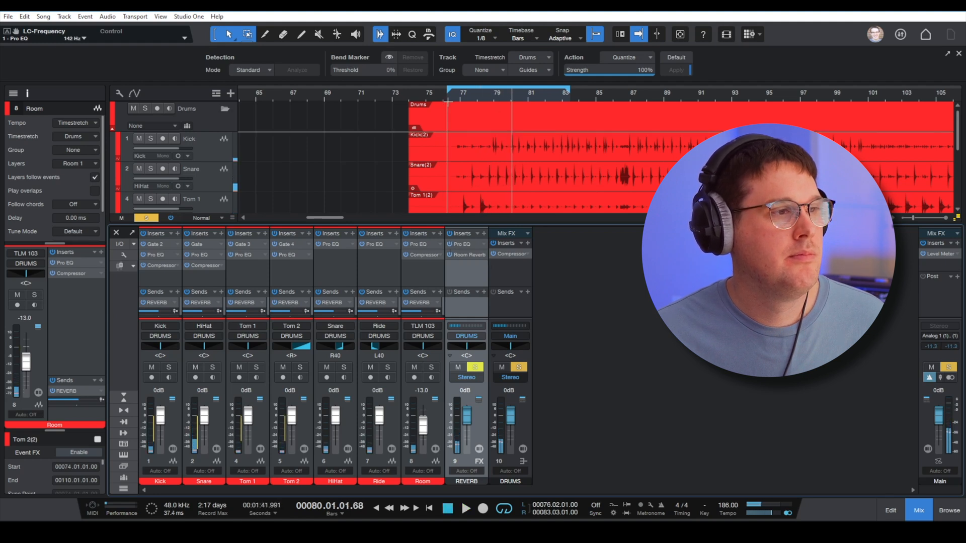
{"action": "left_click", "coordinate": [465, 509]}
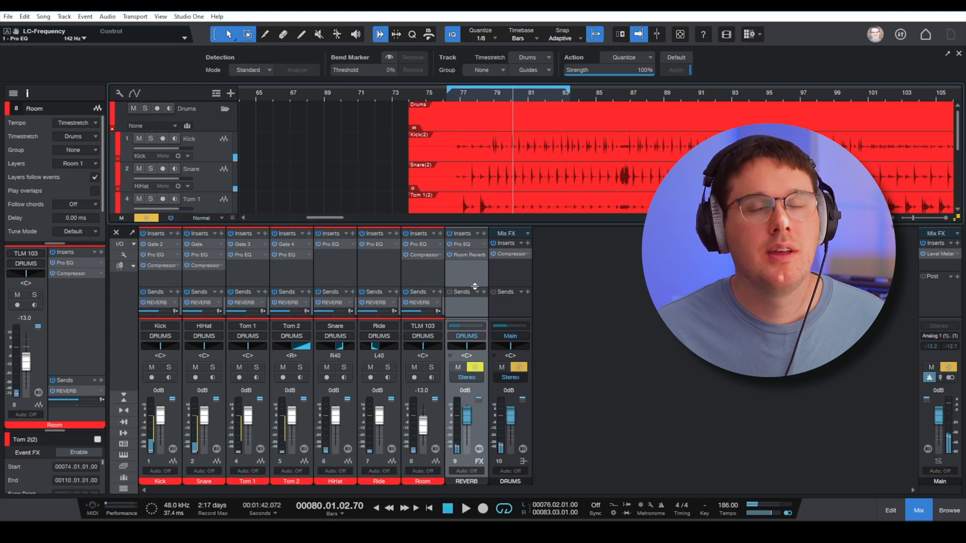
{"action": "left_click", "coordinate": [475, 367]}
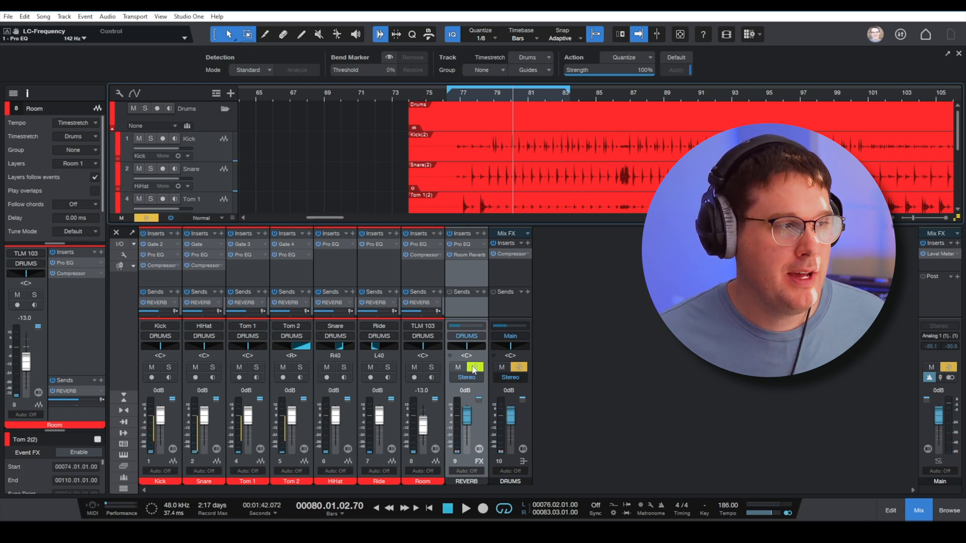
{"action": "left_click", "coordinate": [475, 368]}
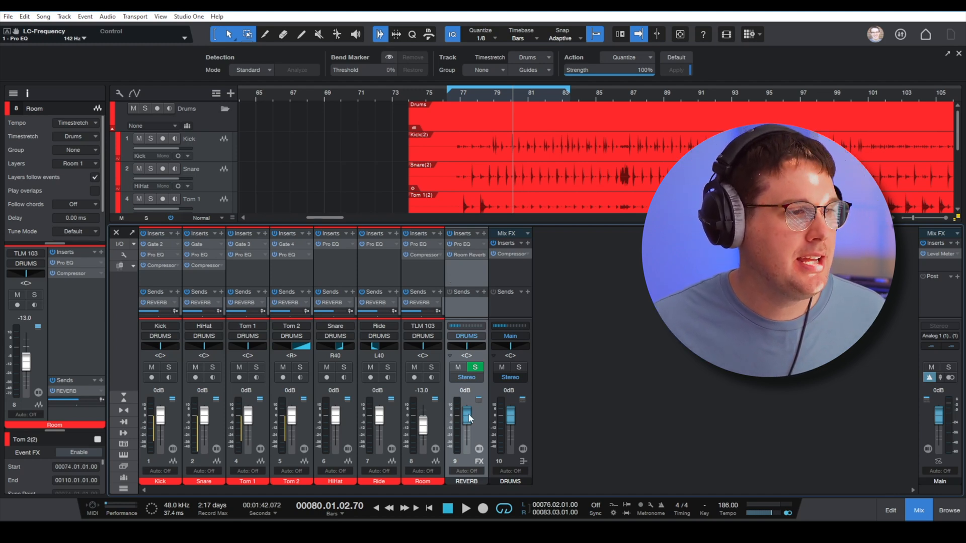
Pull the REVERB fader to -oo, then raise it to -16 dB during playback.
{"action": "left_click_drag", "start_coordinate": [466, 415], "coordinate": [466, 444]}
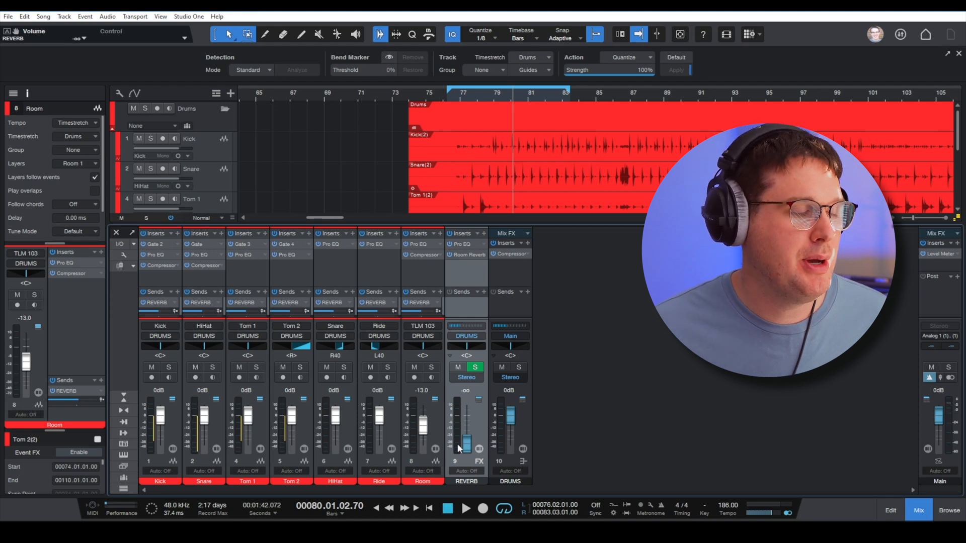
{"action": "left_click", "coordinate": [466, 509]}
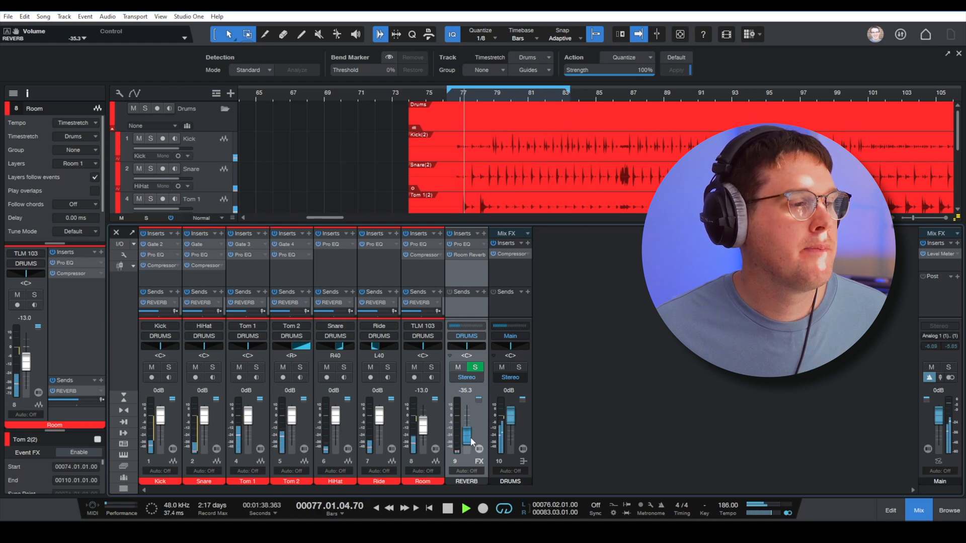
{"action": "left_click_drag", "start_coordinate": [466, 432], "coordinate": [466, 423]}
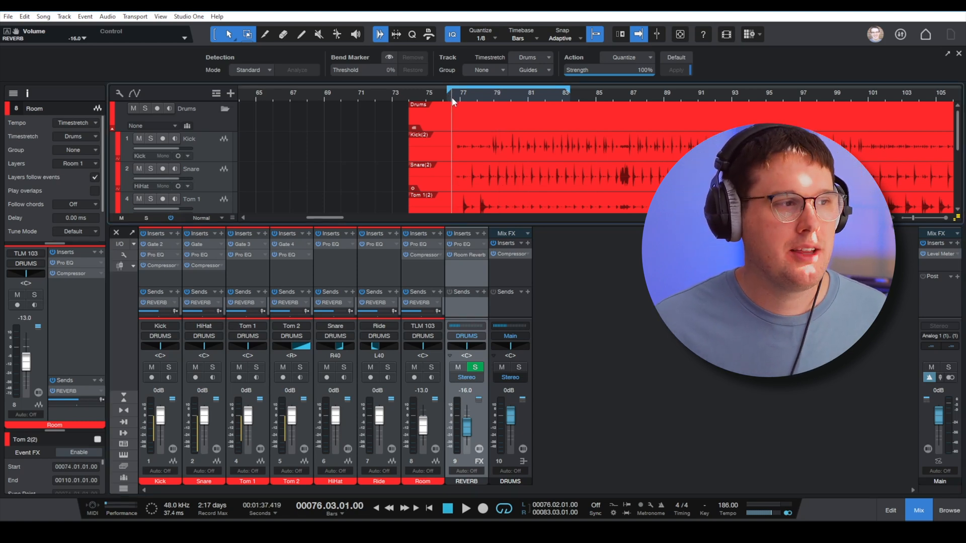
{"action": "left_click", "coordinate": [465, 509]}
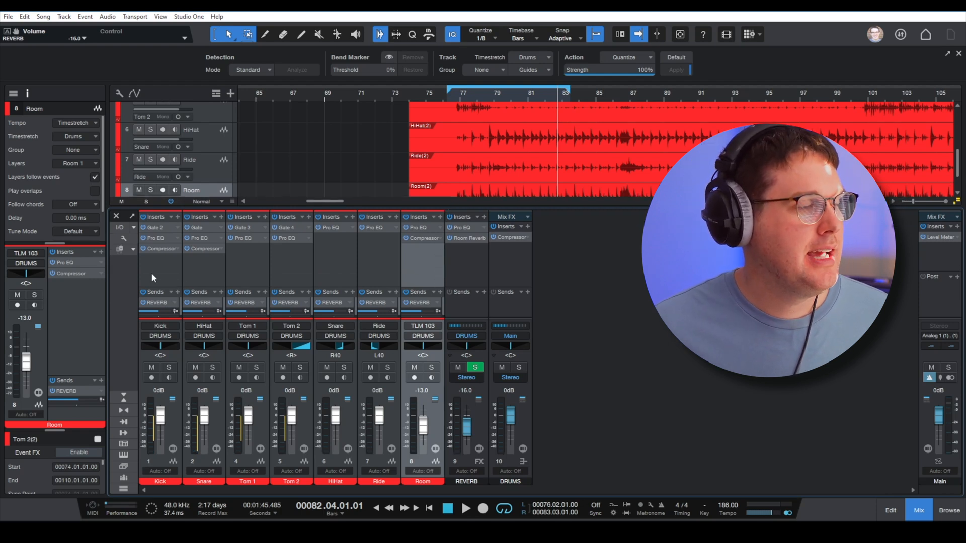
Add a TUBES FX channel with RedlightDist inserted and move the plugin window aside.
{"action": "right_click", "coordinate": [466, 338]}
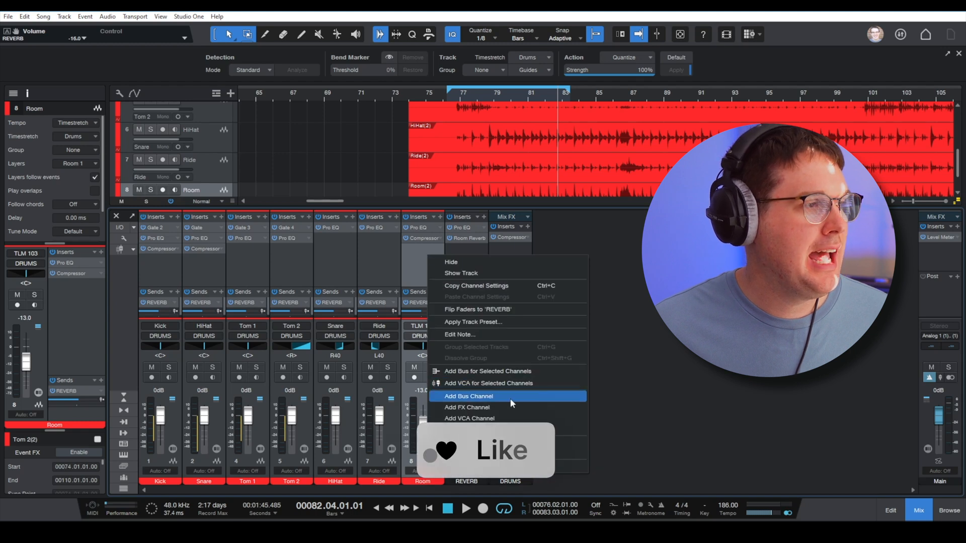
{"action": "left_click", "coordinate": [469, 396]}
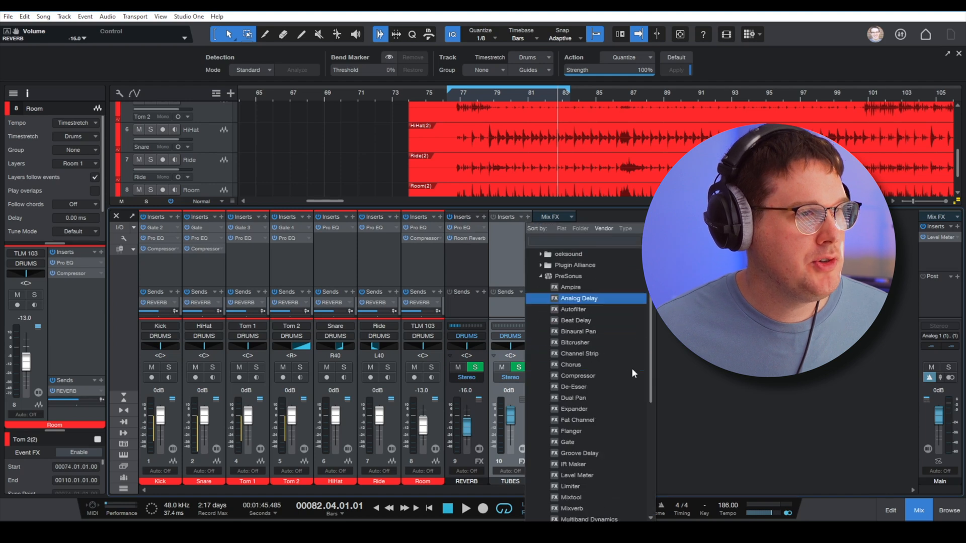
{"action": "scroll", "scroll_direction": "down", "scroll_amount": 3}
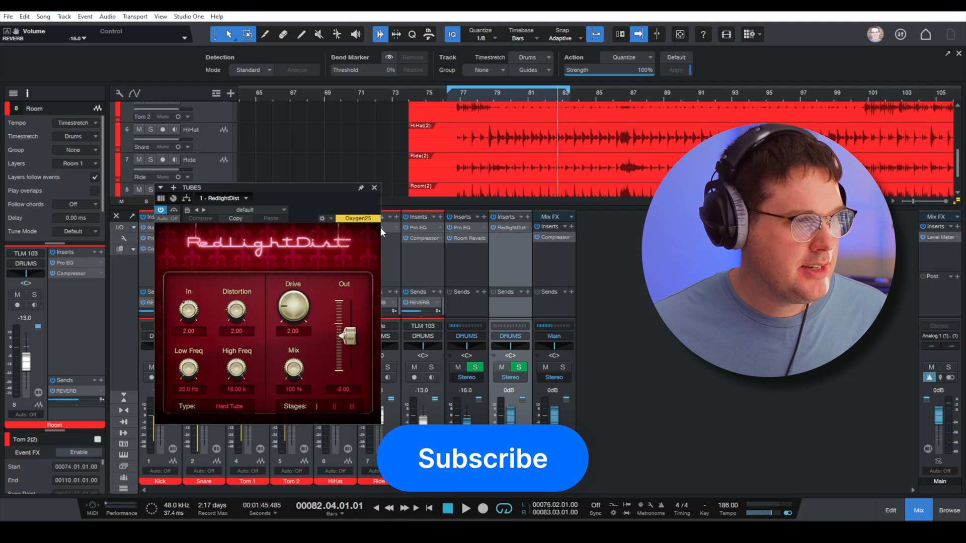
{"action": "mouse_move", "coordinate": [285, 178]}
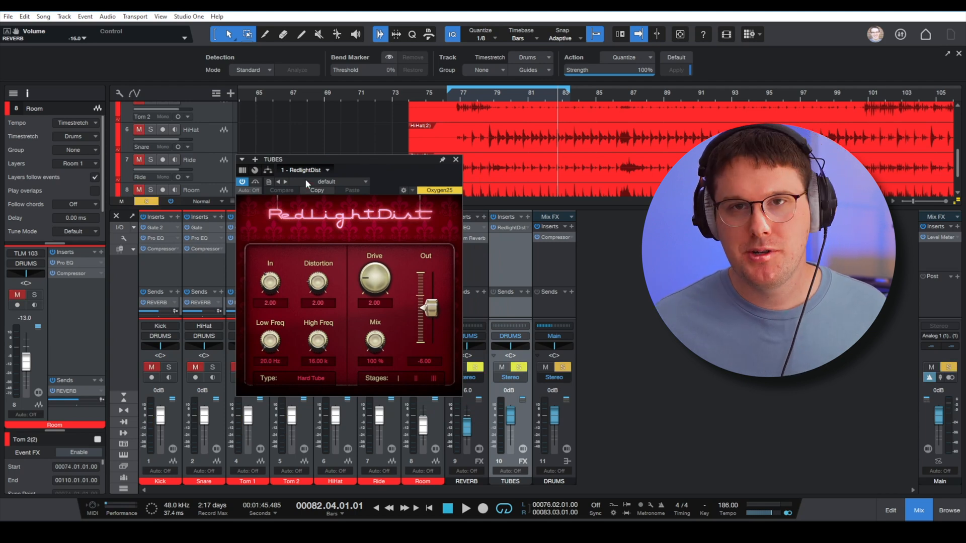
{"action": "left_click_drag", "start_coordinate": [273, 159], "coordinate": [536, 260]}
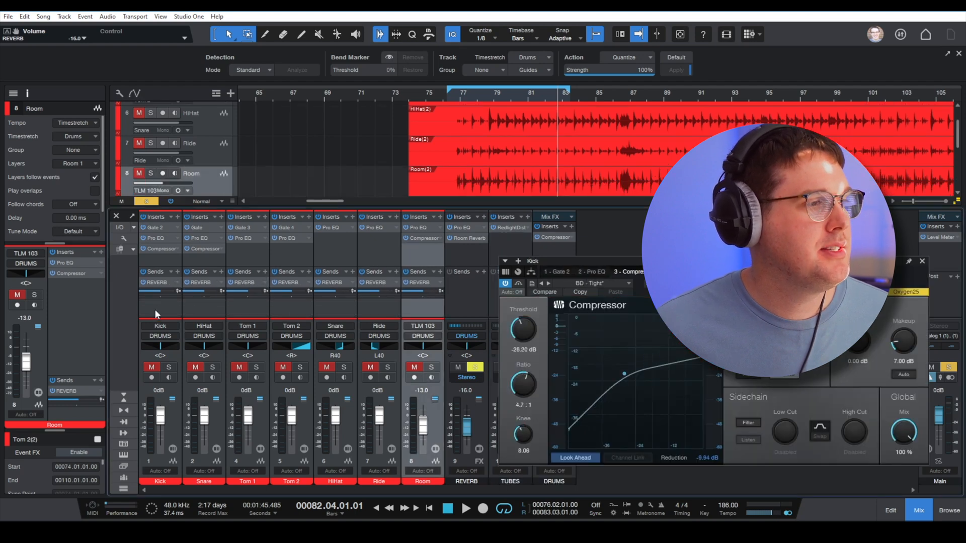
Add TUBES sends to all drum channels and make TUBES Solo Safe.
{"action": "left_click", "coordinate": [179, 272]}
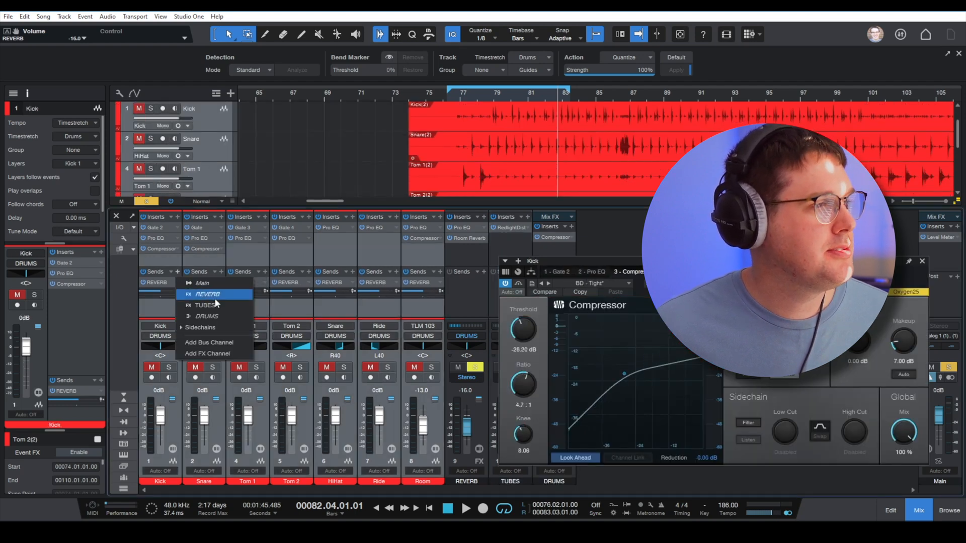
{"action": "left_click", "coordinate": [206, 305]}
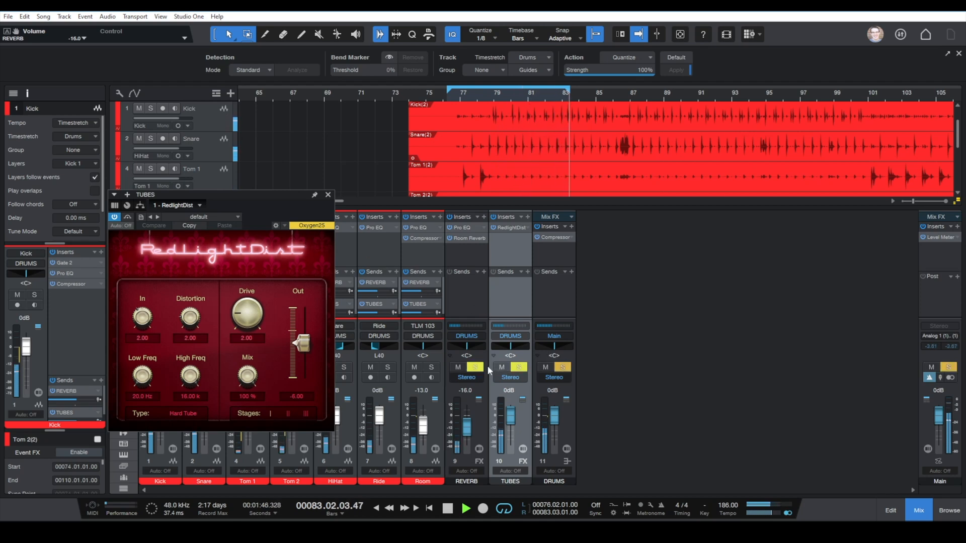
{"action": "left_click", "coordinate": [328, 194]}
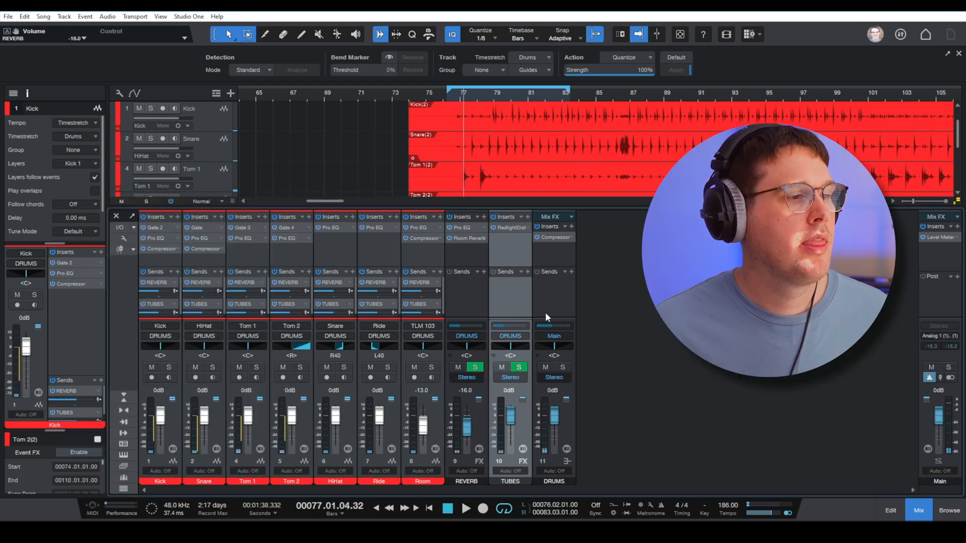
Set RedlightDist Drive to about 8.2, Distortion 2.45 and Low Freq 60.3 Hz.
{"action": "left_click", "coordinate": [457, 368]}
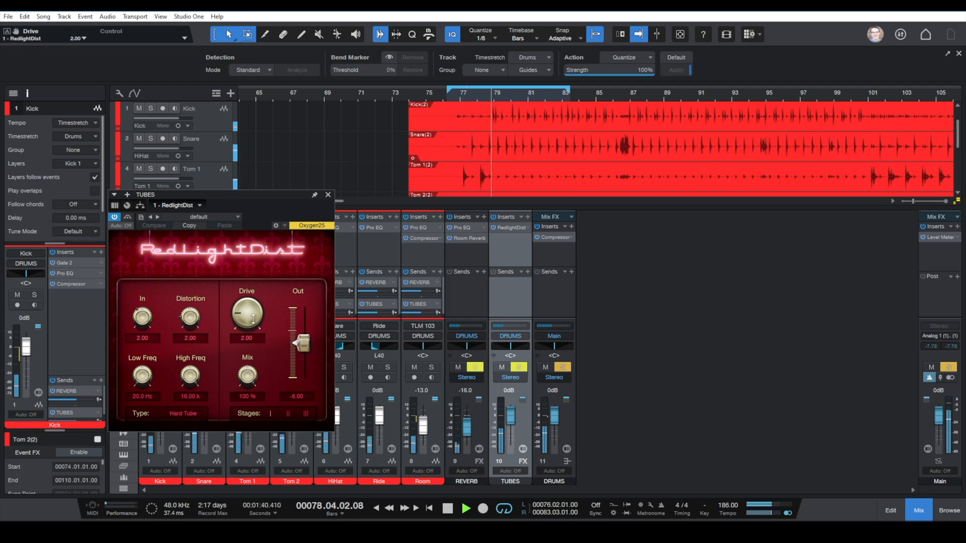
{"action": "left_click_drag", "start_coordinate": [247, 316], "coordinate": [262, 291]}
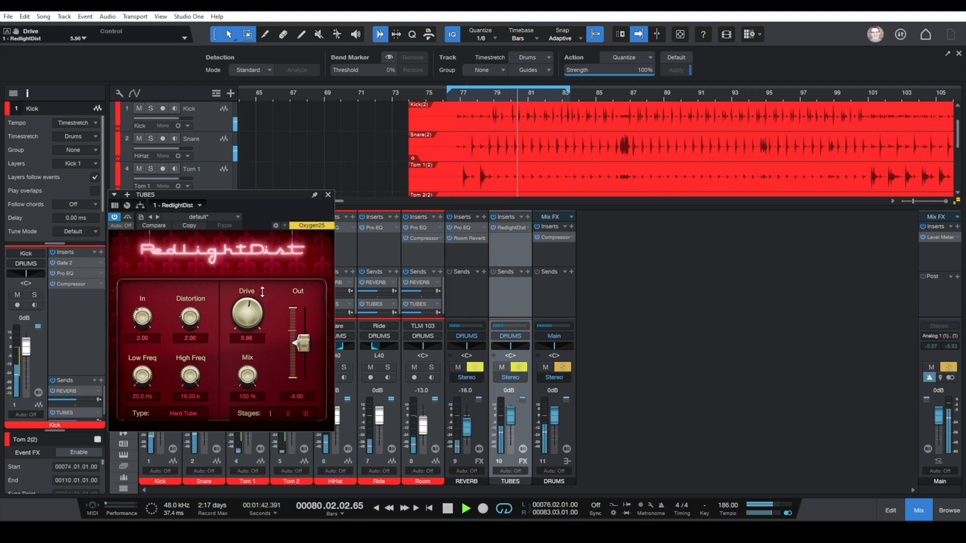
{"action": "left_click_drag", "start_coordinate": [247, 316], "coordinate": [255, 304]}
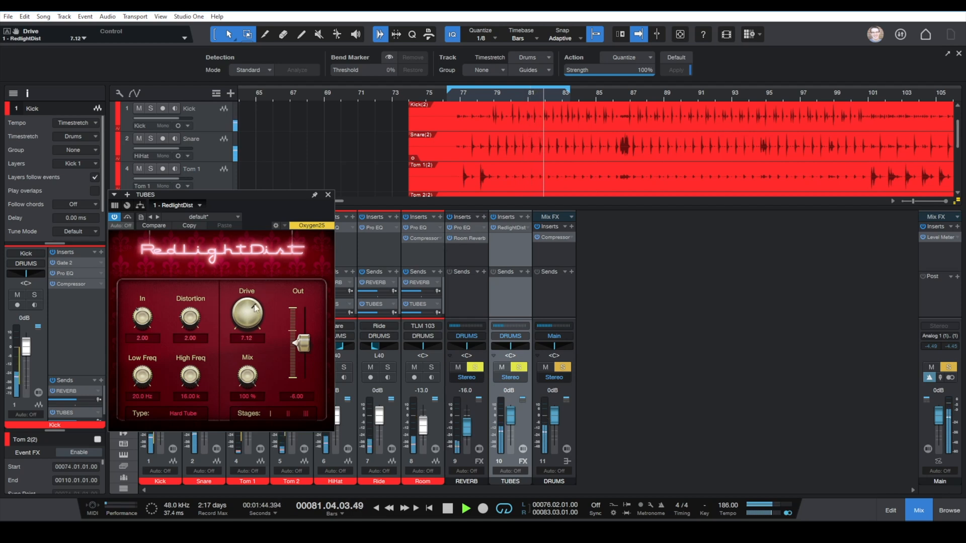
{"action": "left_click_drag", "start_coordinate": [190, 316], "coordinate": [191, 308]}
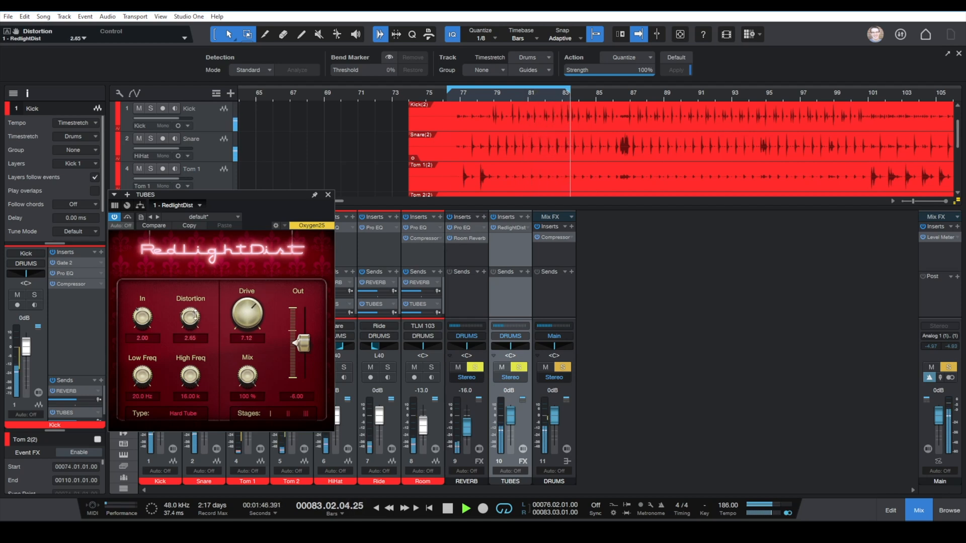
{"action": "left_click_drag", "start_coordinate": [246, 311], "coordinate": [250, 305]}
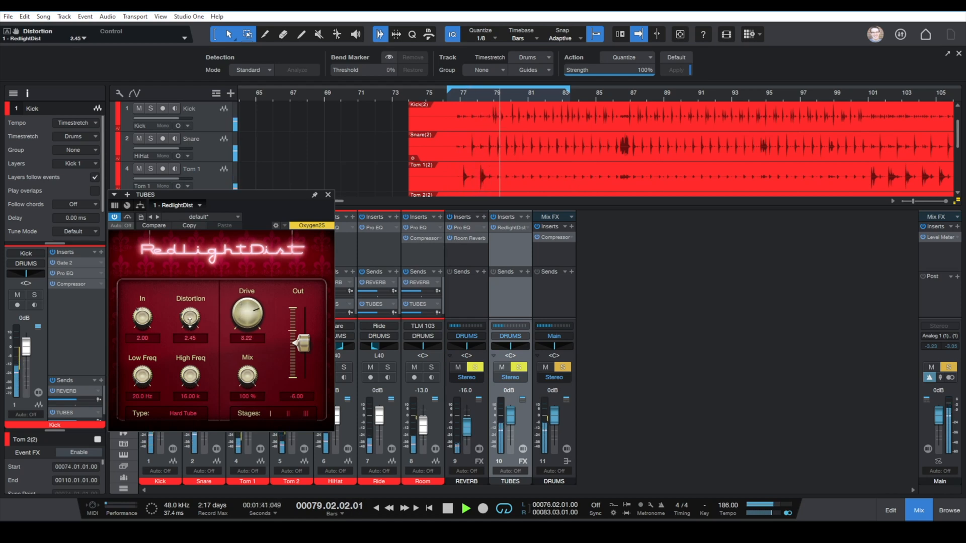
{"action": "left_click_drag", "start_coordinate": [141, 376], "coordinate": [142, 367]}
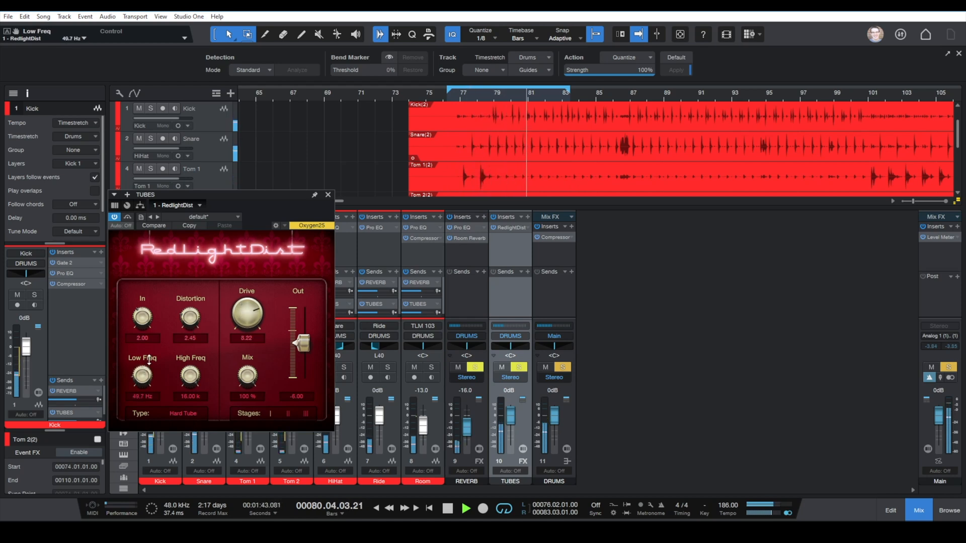
{"action": "left_click_drag", "start_coordinate": [142, 376], "coordinate": [150, 358]}
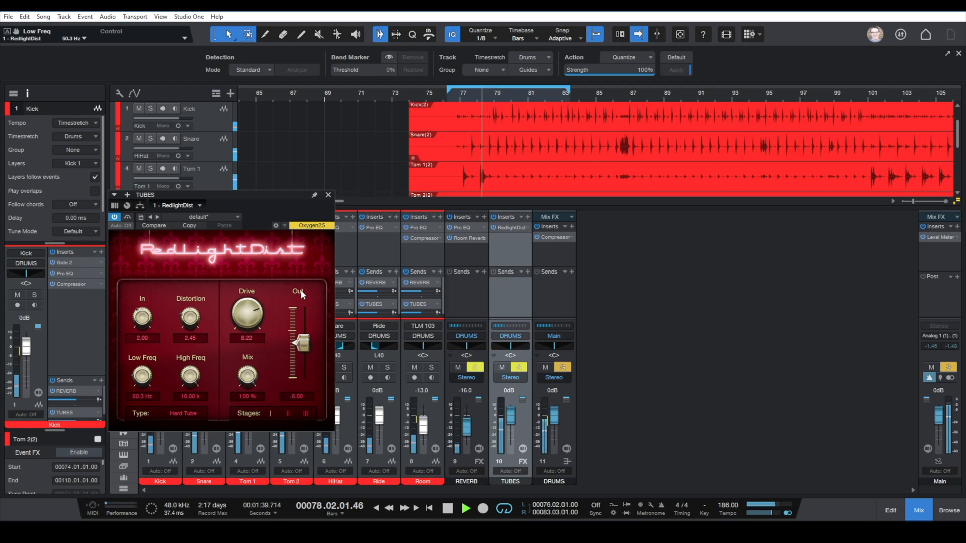
{"action": "left_click", "coordinate": [466, 509]}
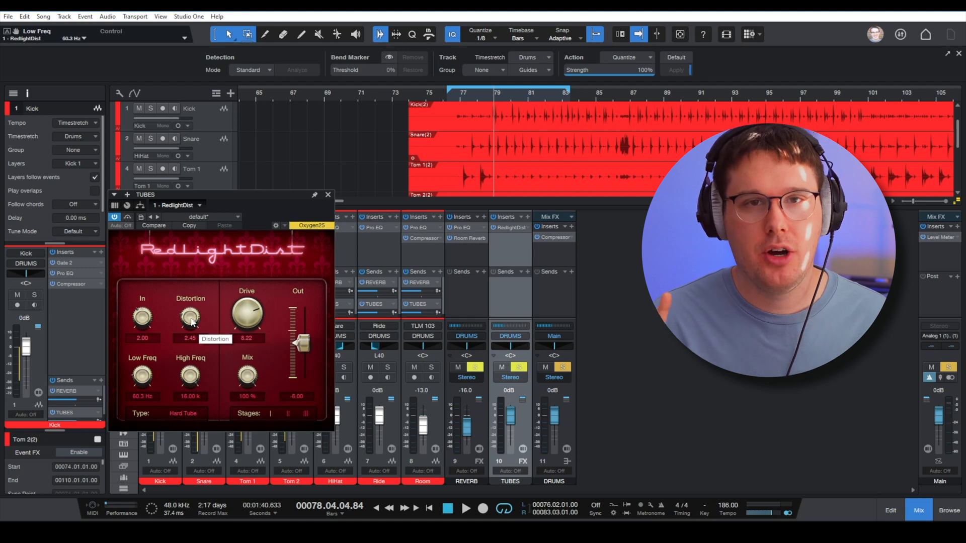
{"action": "mouse_move", "coordinate": [190, 375]}
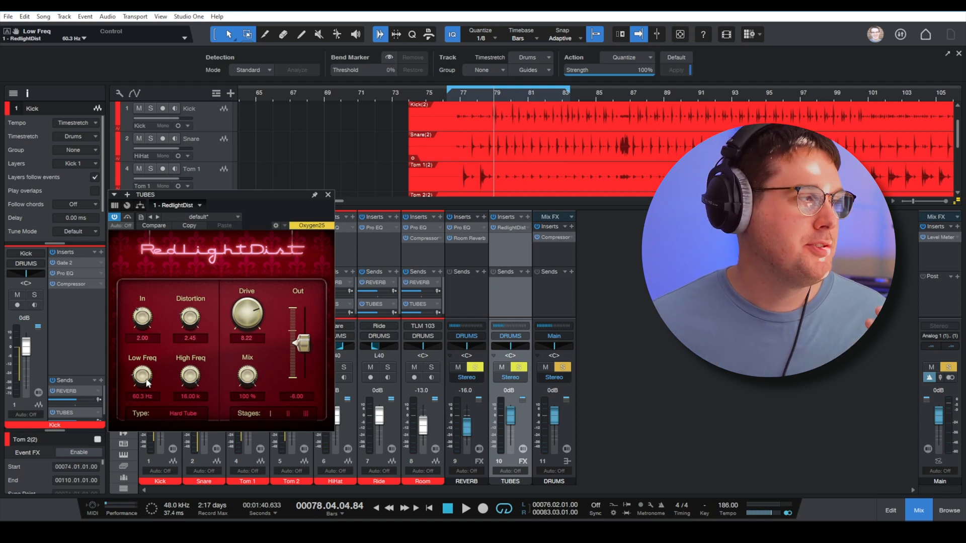
{"action": "mouse_move", "coordinate": [142, 376]}
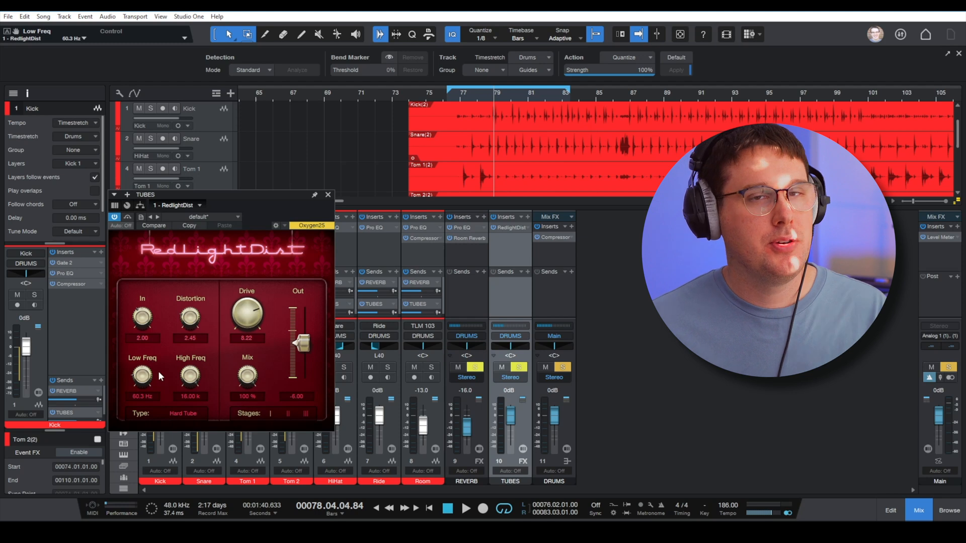
{"action": "mouse_move", "coordinate": [264, 382]}
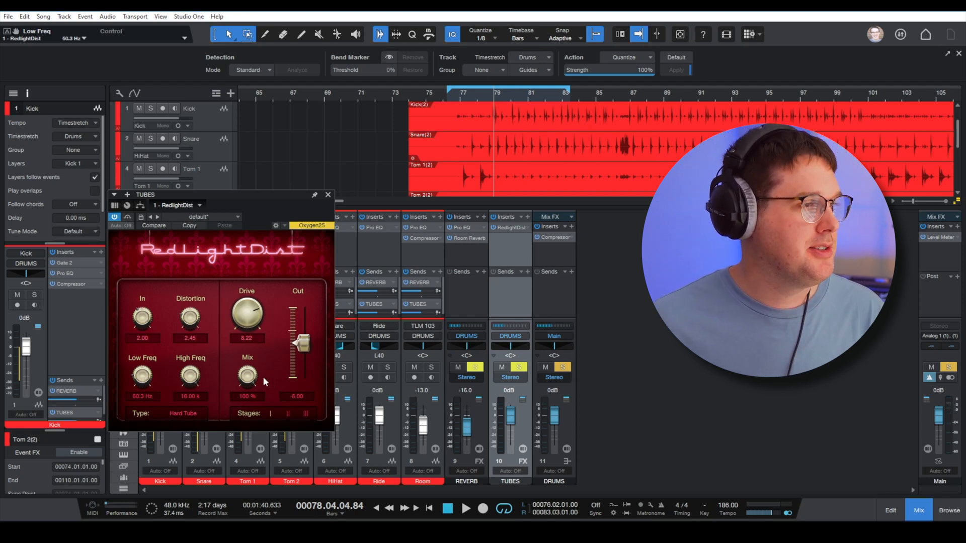
{"action": "mouse_move", "coordinate": [313, 302]}
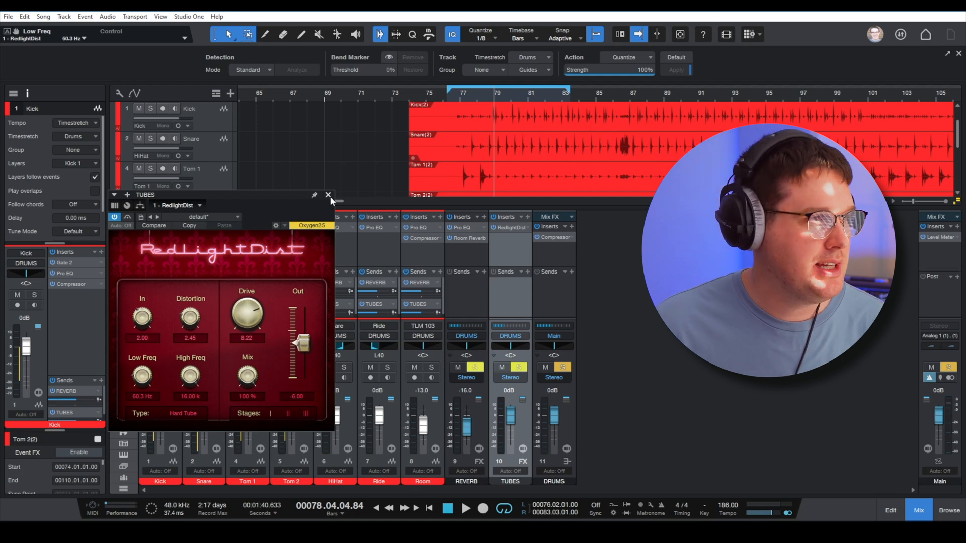
Close RedlightDist and settle the TUBES return fader at -19.0 dB.
{"action": "left_click", "coordinate": [328, 195]}
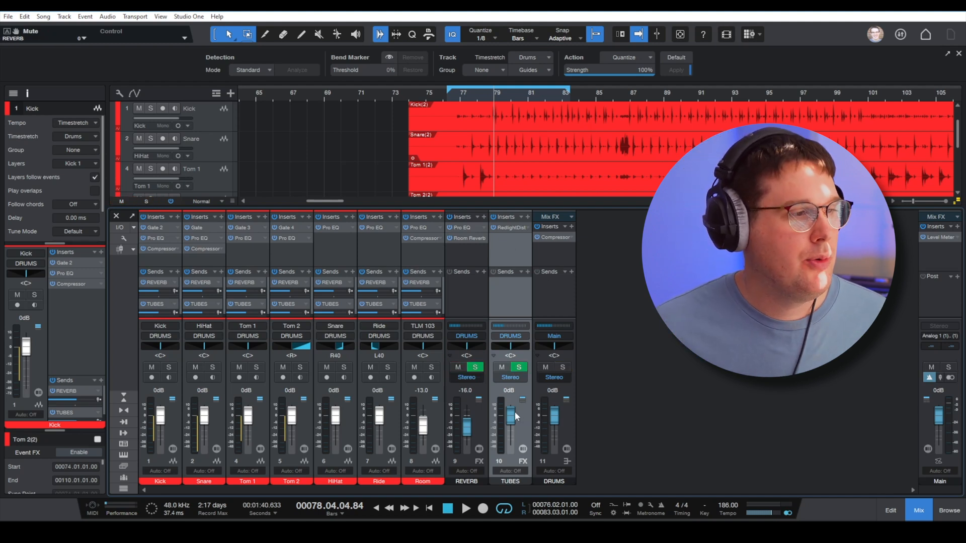
{"action": "left_click_drag", "start_coordinate": [510, 416], "coordinate": [510, 428]}
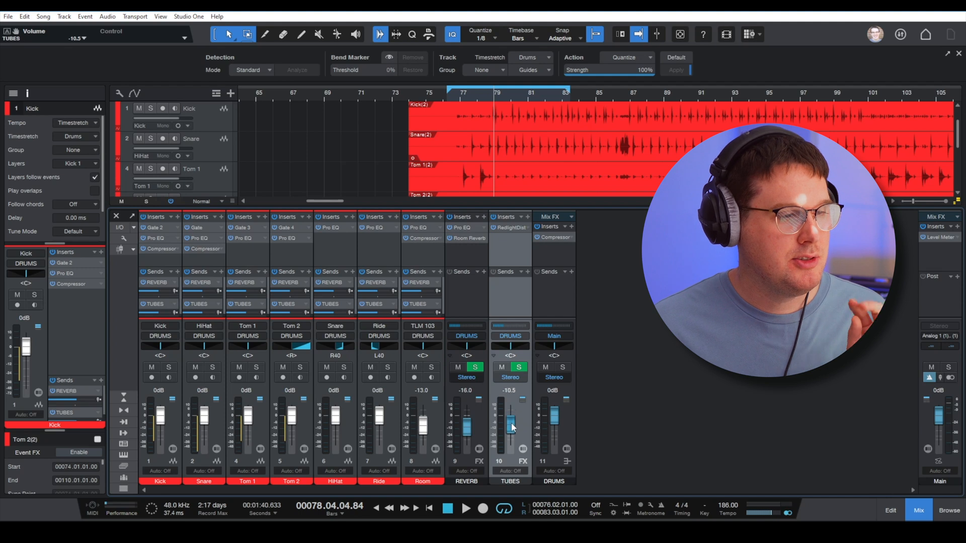
{"action": "left_click_drag", "start_coordinate": [510, 427], "coordinate": [505, 445]}
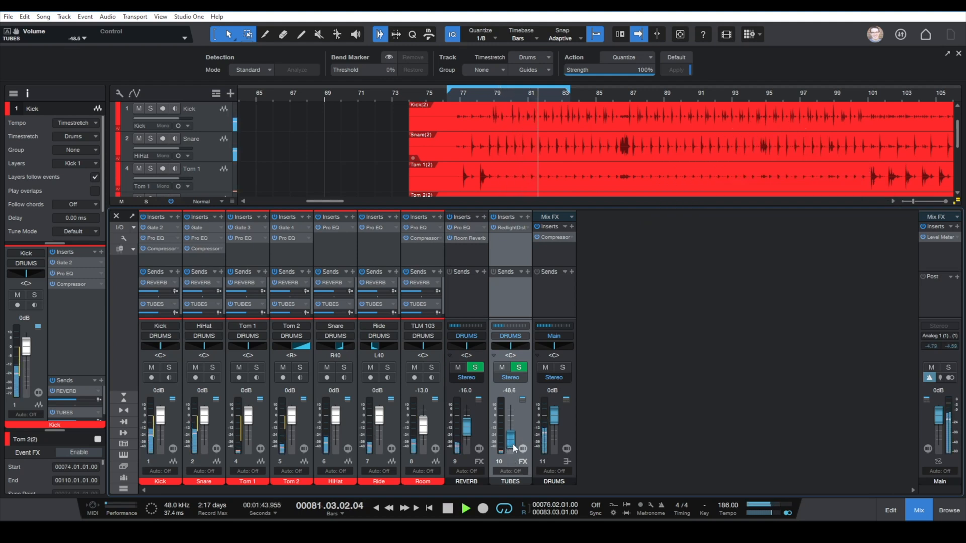
{"action": "left_click_drag", "start_coordinate": [500, 443], "coordinate": [499, 428]}
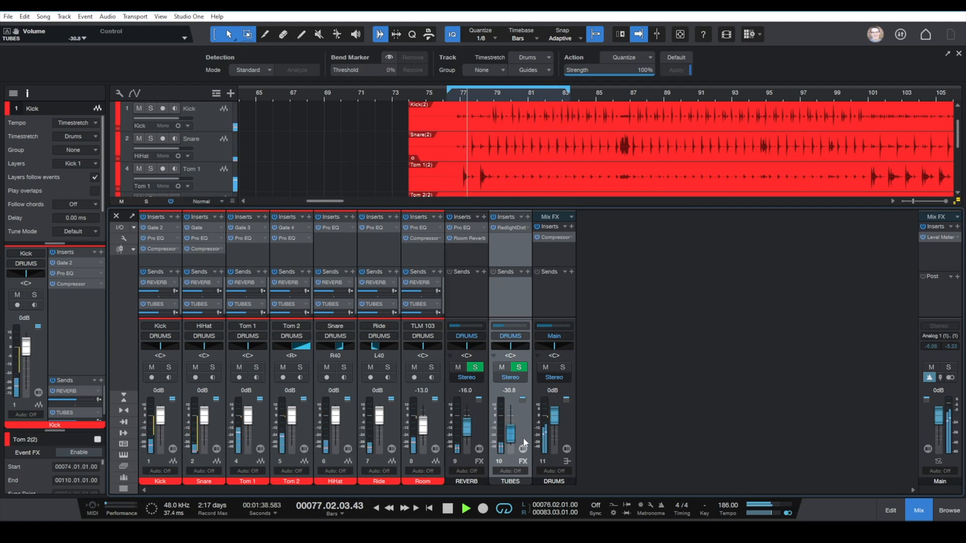
{"action": "left_click_drag", "start_coordinate": [507, 428], "coordinate": [506, 419]}
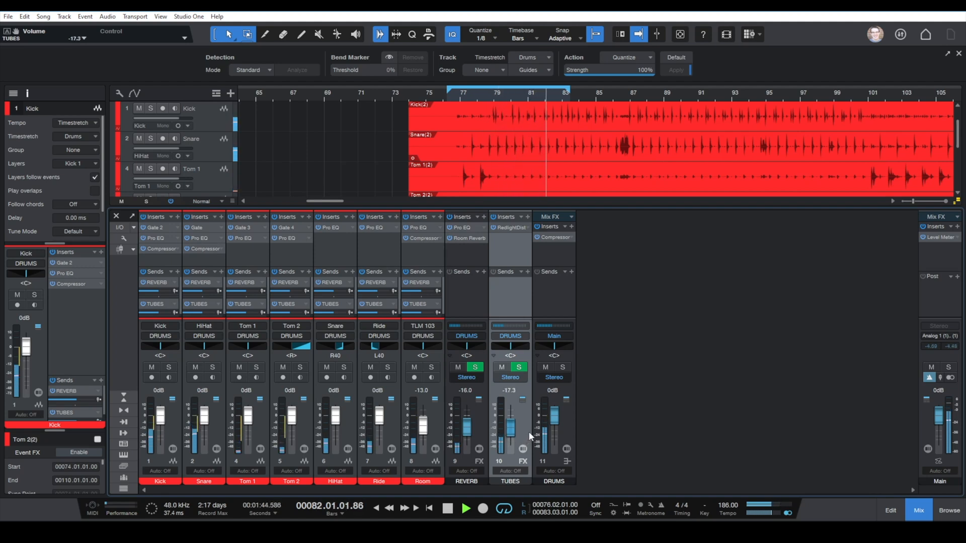
{"action": "left_click_drag", "start_coordinate": [508, 422], "coordinate": [509, 431]}
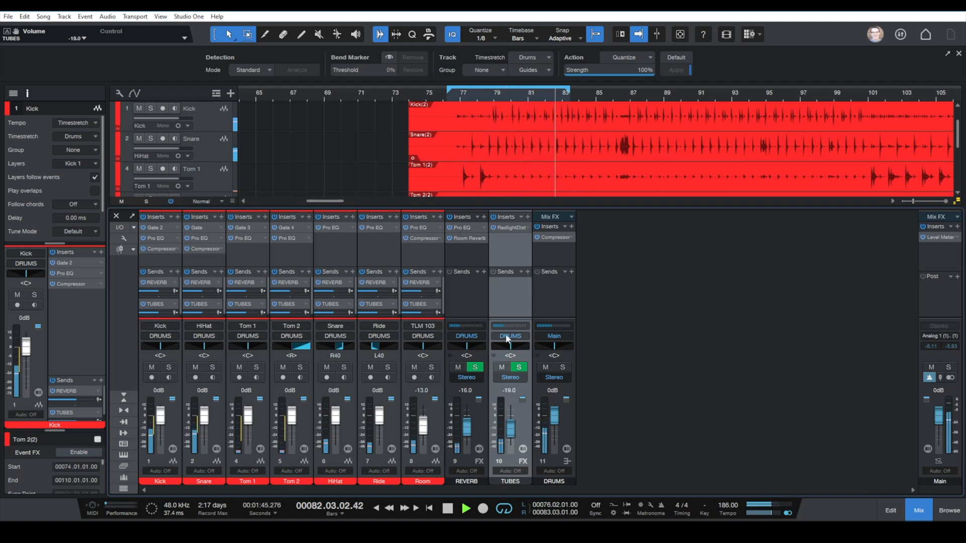
{"action": "left_click", "coordinate": [500, 367]}
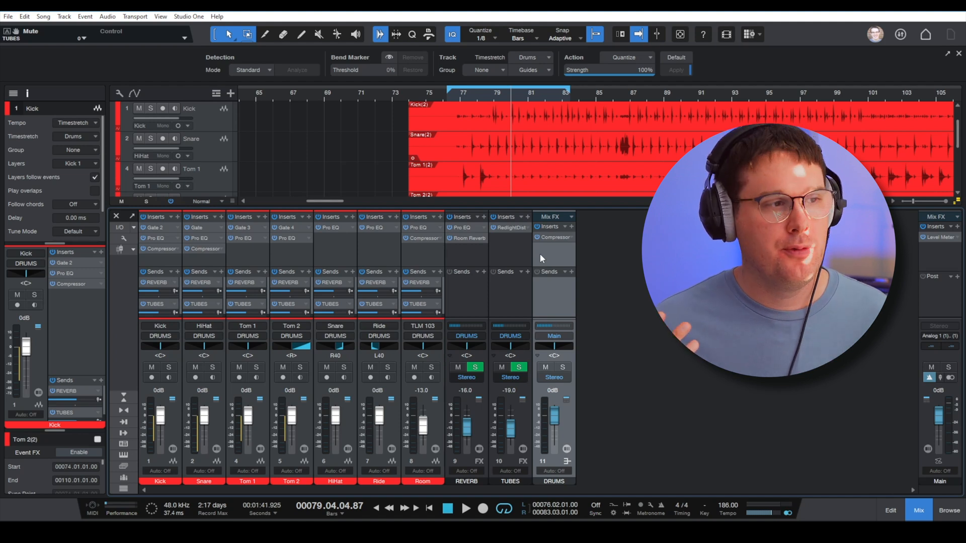
{"action": "mouse_move", "coordinate": [570, 230]}
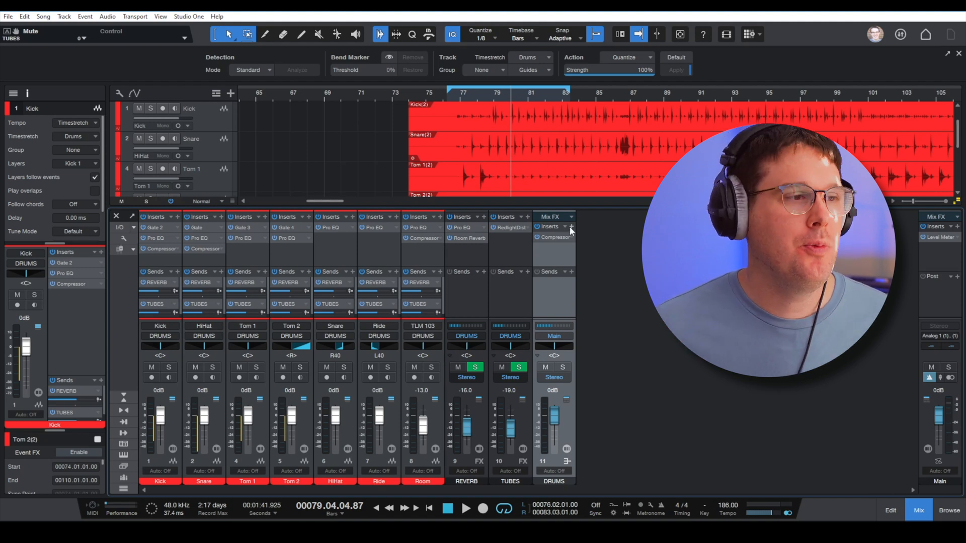
Open the DRUMS bus Inserts effect list to add Pro EQ after the Compressor.
{"action": "left_click", "coordinate": [571, 227]}
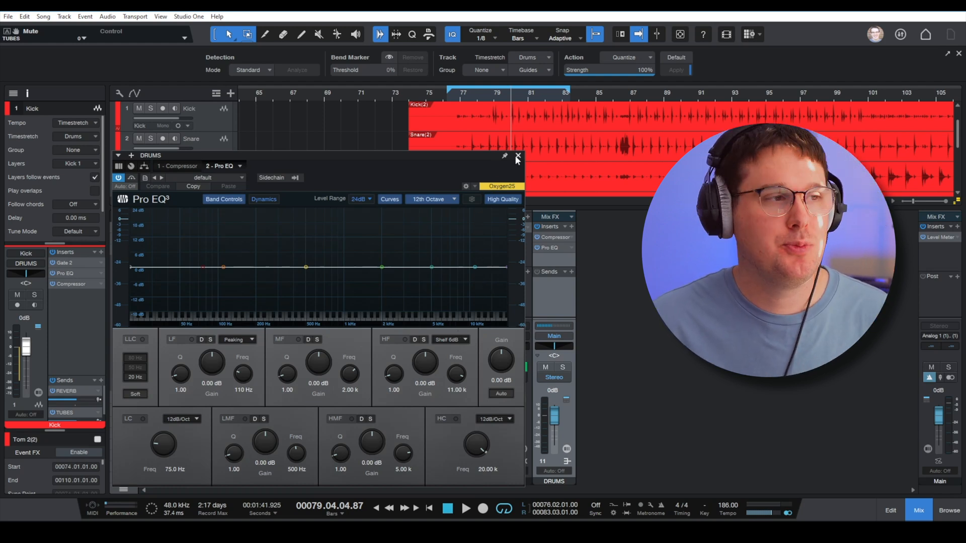
Enable the high-mid band boosting around 11.8 kHz and raise the low band near 70 Hz.
{"action": "left_click", "coordinate": [465, 508]}
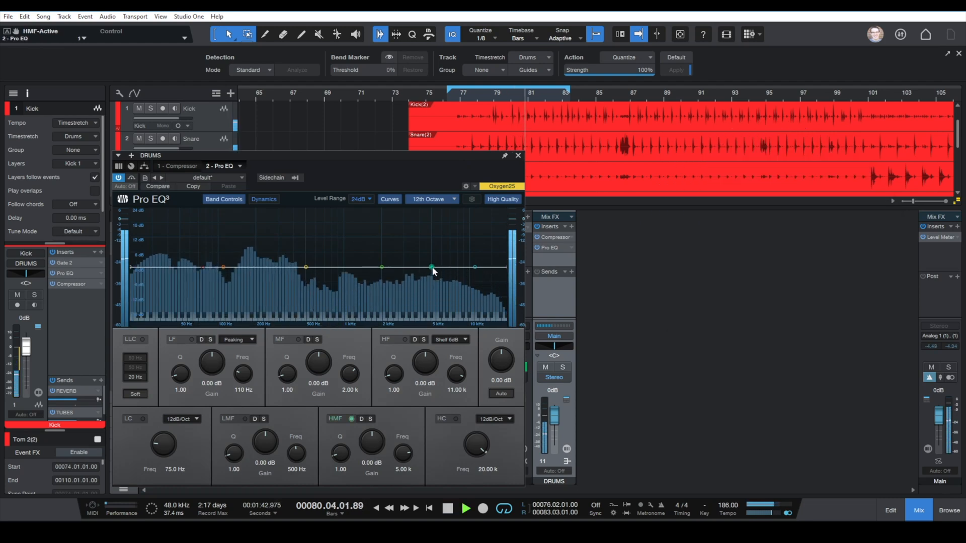
{"action": "left_click_drag", "start_coordinate": [431, 268], "coordinate": [476, 256]}
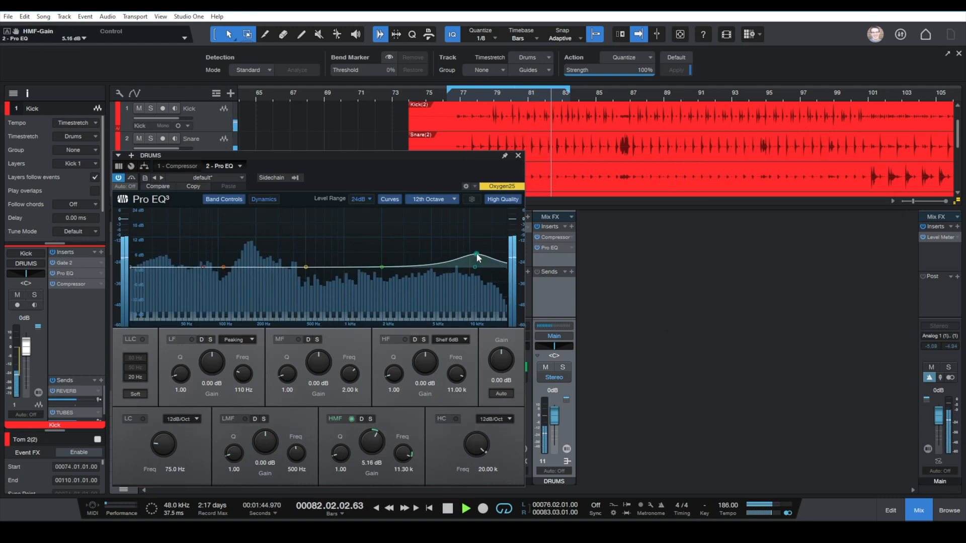
{"action": "left_click_drag", "start_coordinate": [475, 257], "coordinate": [479, 253]}
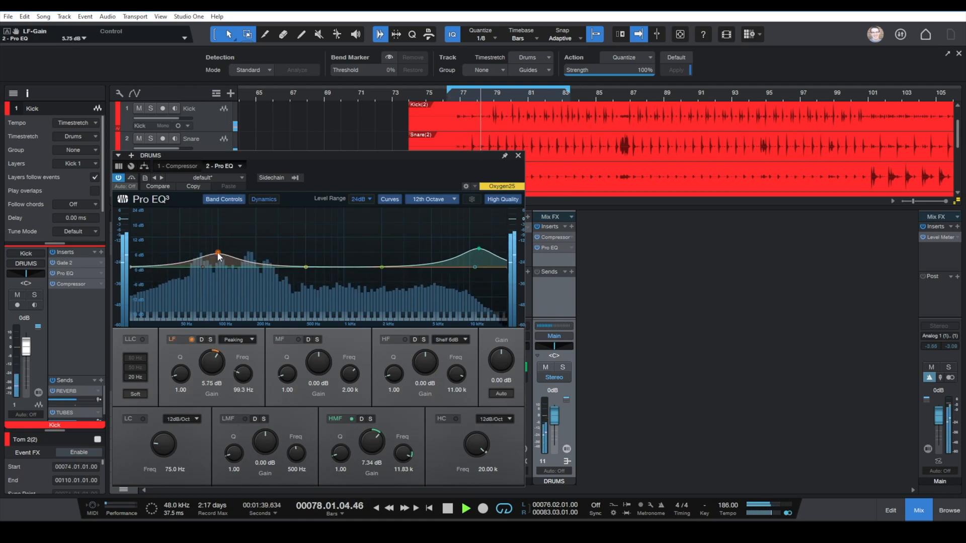
{"action": "left_click_drag", "start_coordinate": [217, 254], "coordinate": [198, 251]}
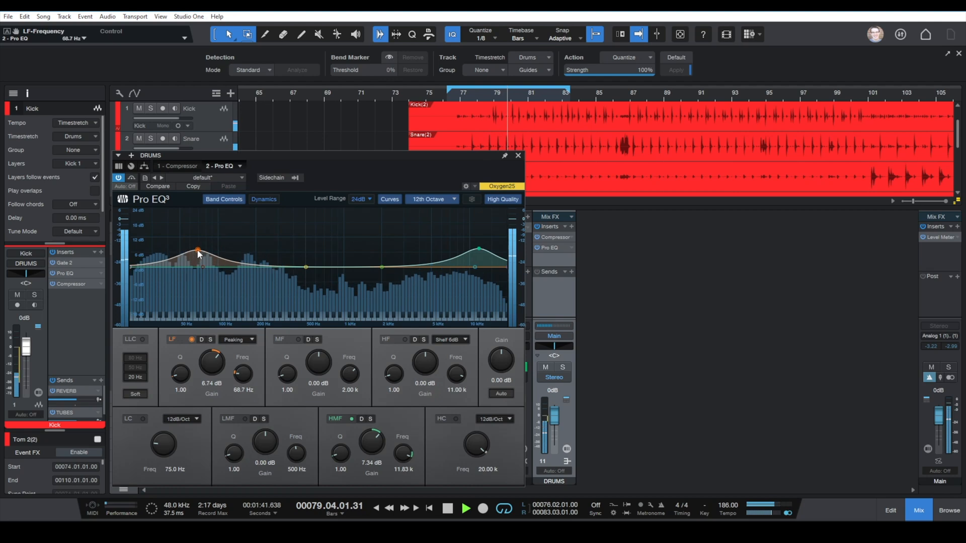
{"action": "left_click_drag", "start_coordinate": [197, 252], "coordinate": [204, 255]}
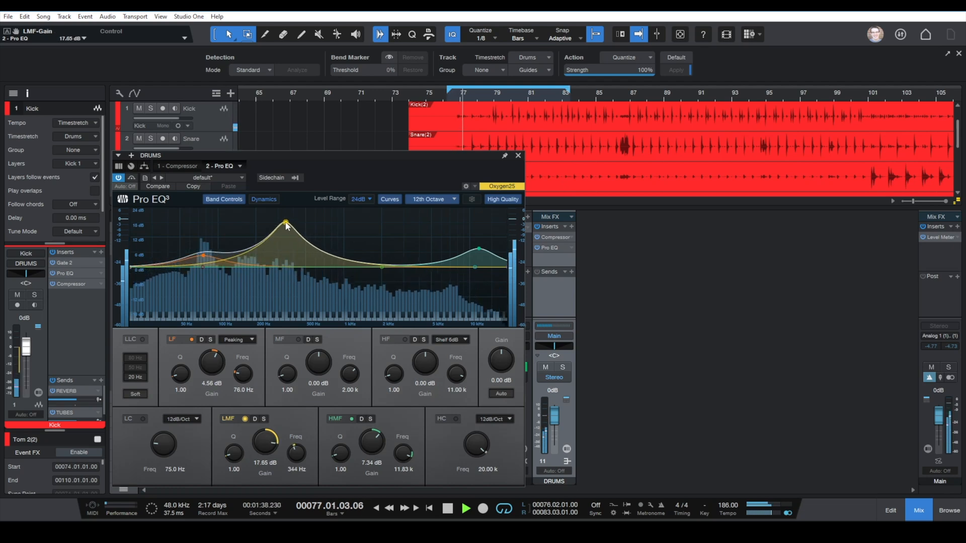
Cut the low-mid band near 335 Hz with a narrower Q; set low boost to 5.5 dB at 70 Hz.
{"action": "left_click_drag", "start_coordinate": [287, 223], "coordinate": [286, 276]}
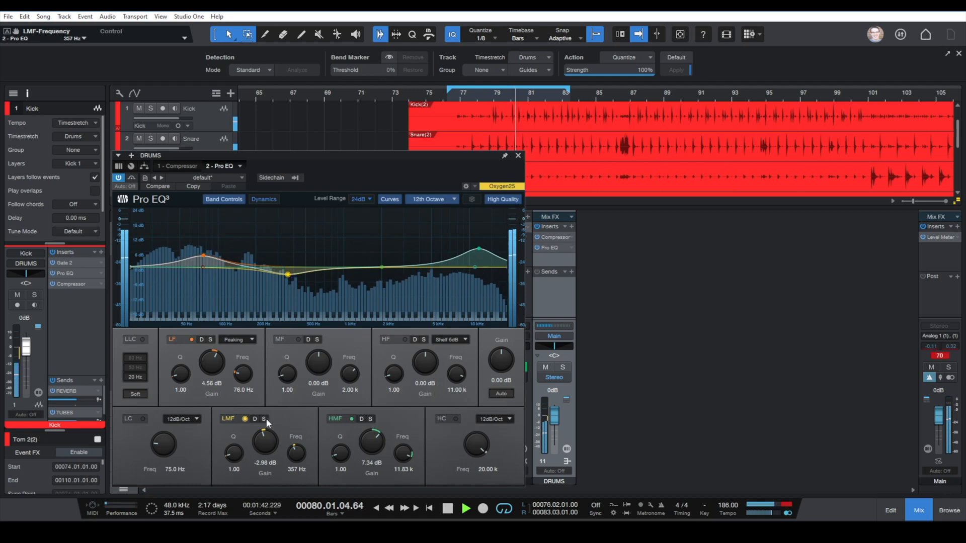
{"action": "left_click_drag", "start_coordinate": [286, 272], "coordinate": [292, 282]}
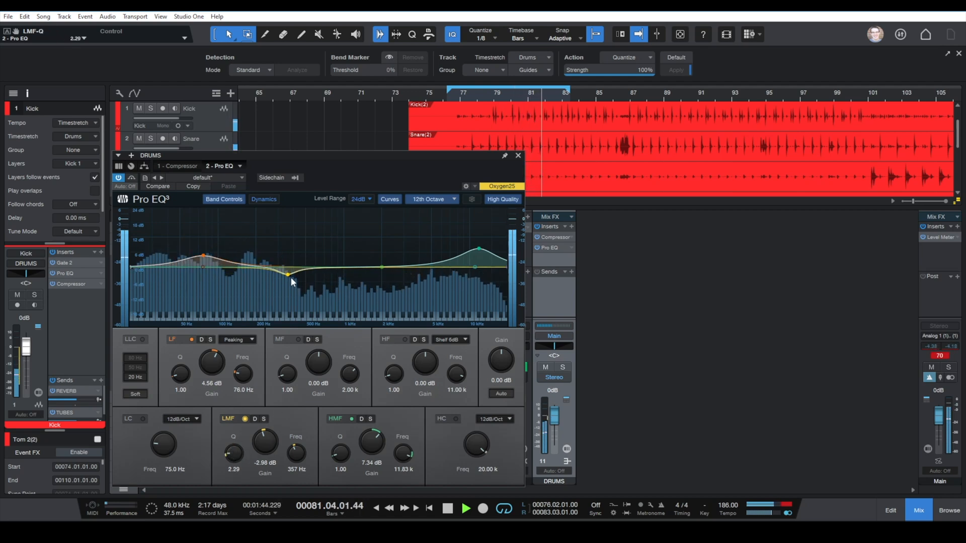
{"action": "left_click_drag", "start_coordinate": [286, 275], "coordinate": [284, 273]}
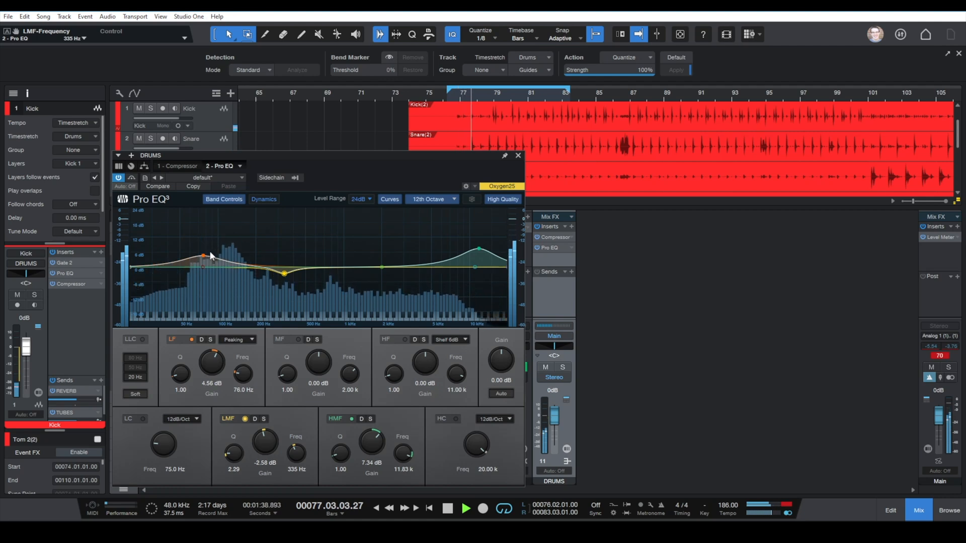
{"action": "left_click_drag", "start_coordinate": [204, 255], "coordinate": [200, 253]}
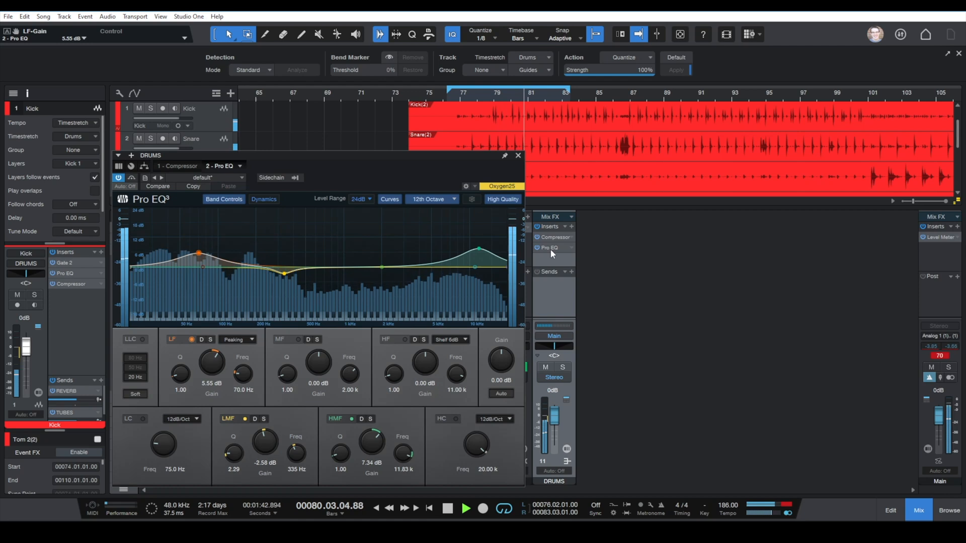
{"action": "left_click", "coordinate": [518, 156]}
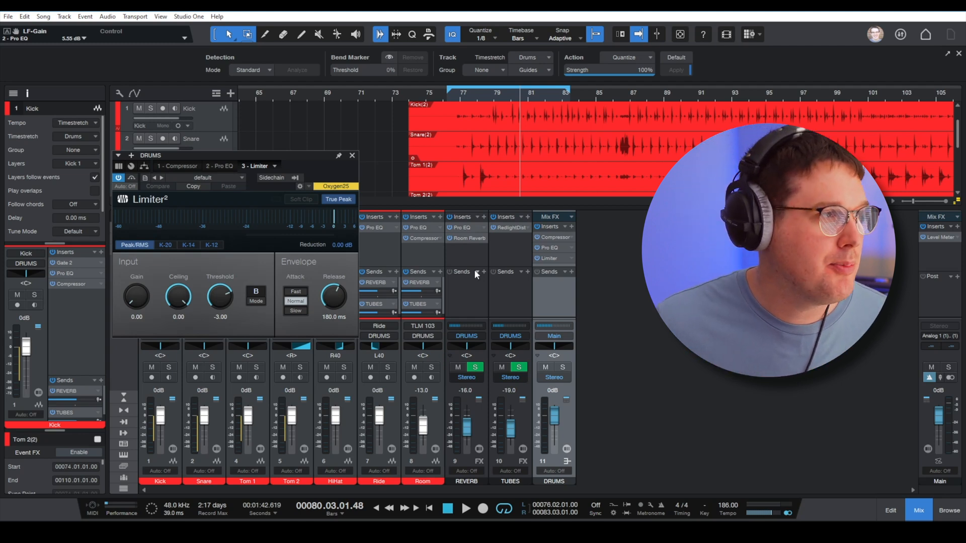
Close the Limiter window after checking its -3.00 threshold.
{"action": "left_click", "coordinate": [352, 155]}
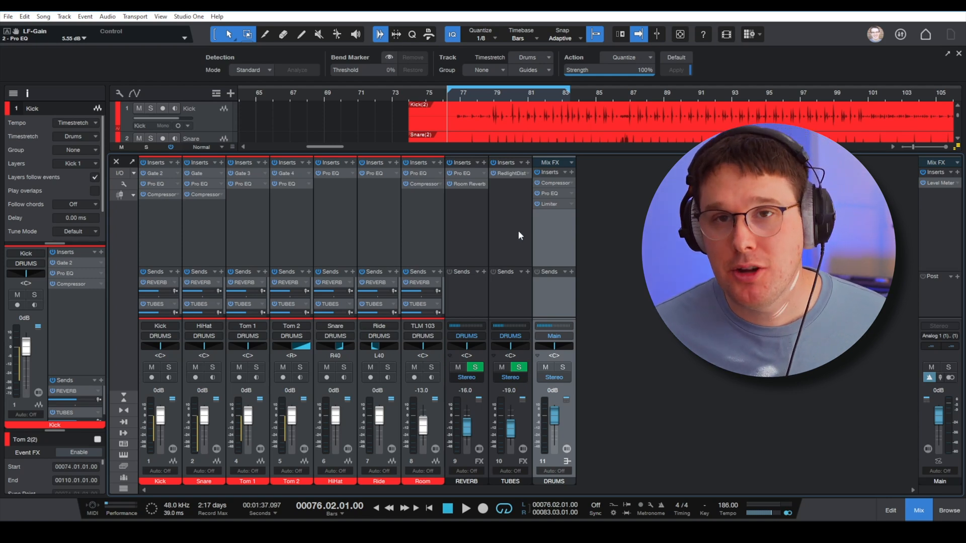
{"action": "mouse_move", "coordinate": [499, 374]}
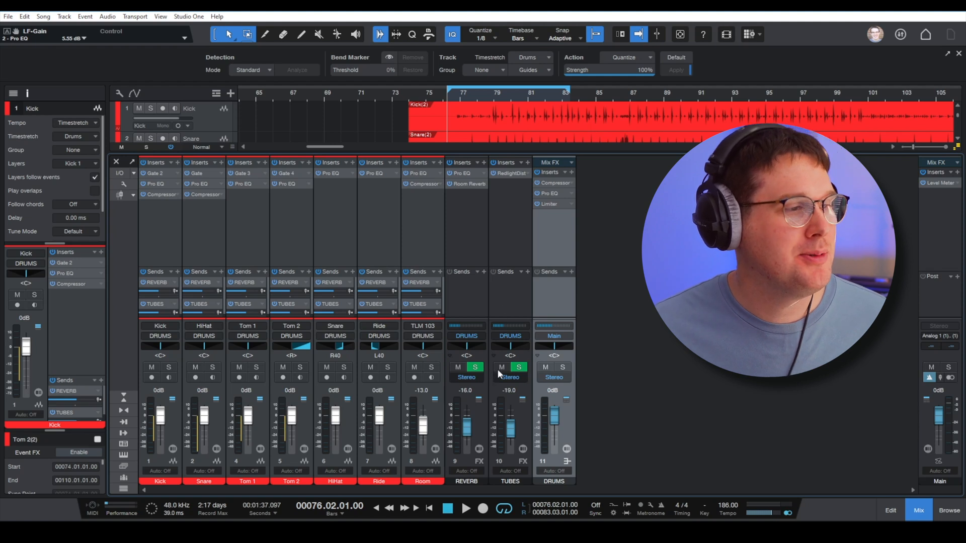